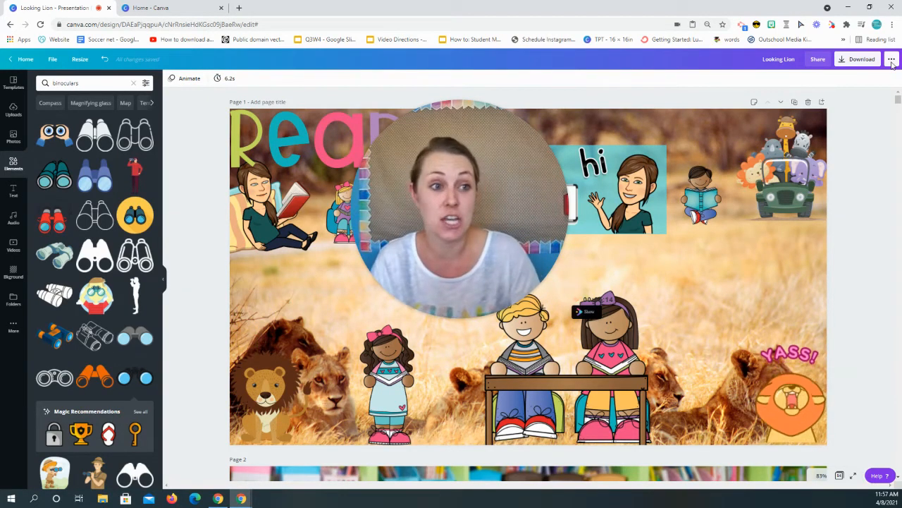
Present the Looking Lion slideshow full screen and advance to the binoculars slide.
left_click(891, 59)
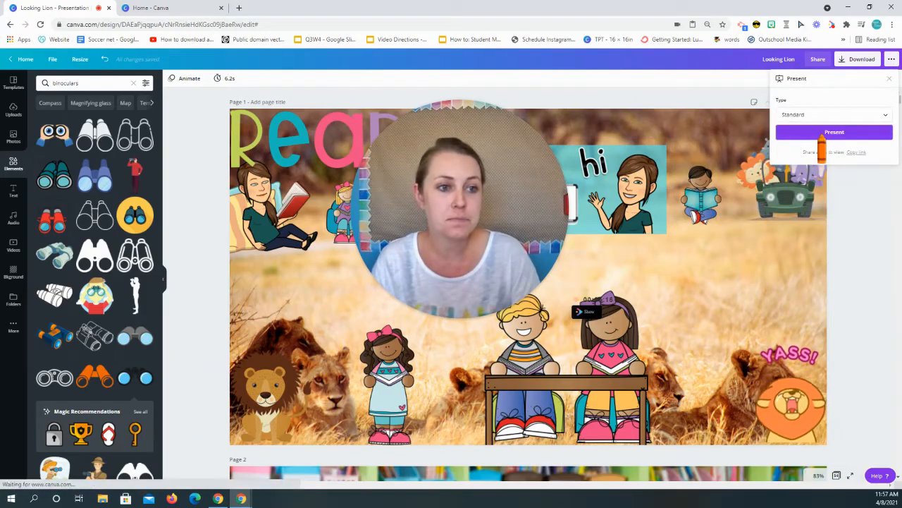
left_click(834, 131)
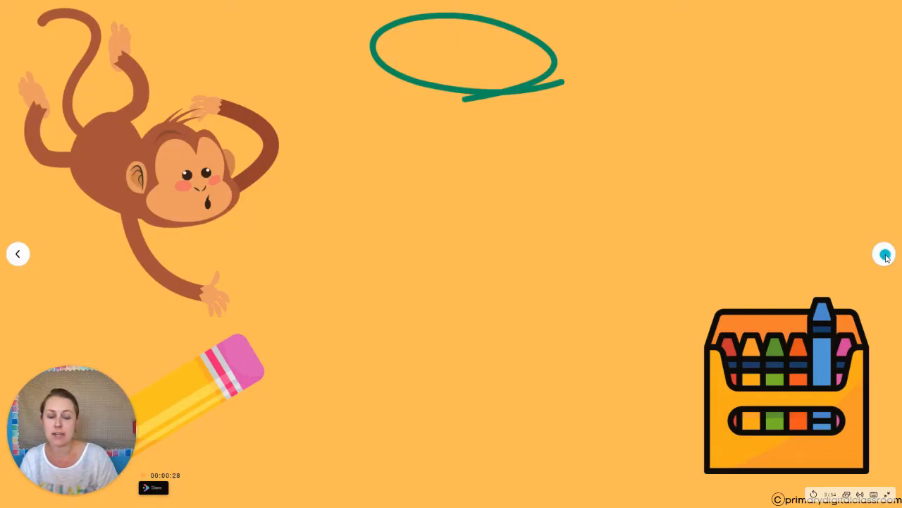
left_click(885, 254)
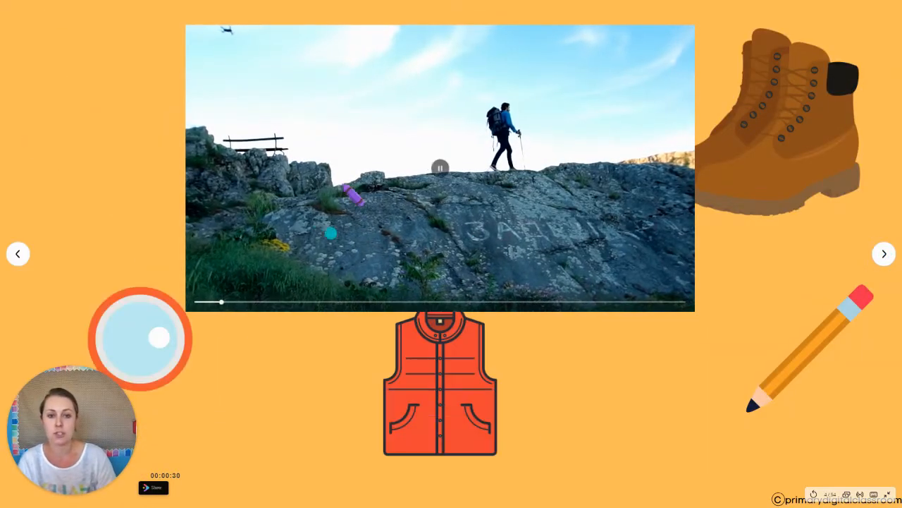
left_click(884, 253)
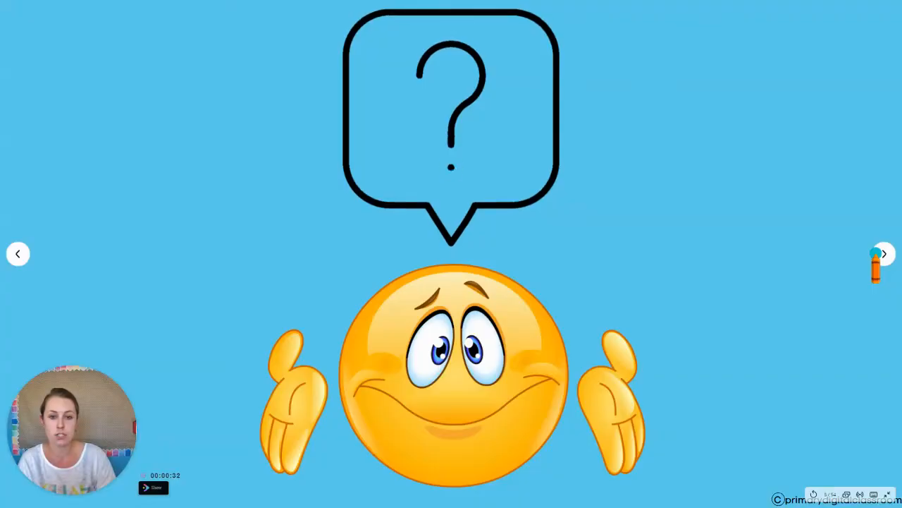
left_click(885, 254)
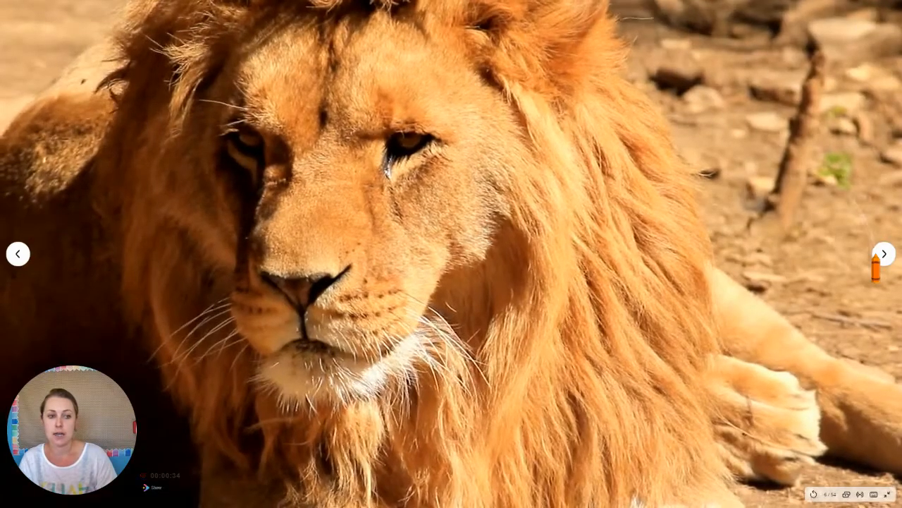
left_click(885, 253)
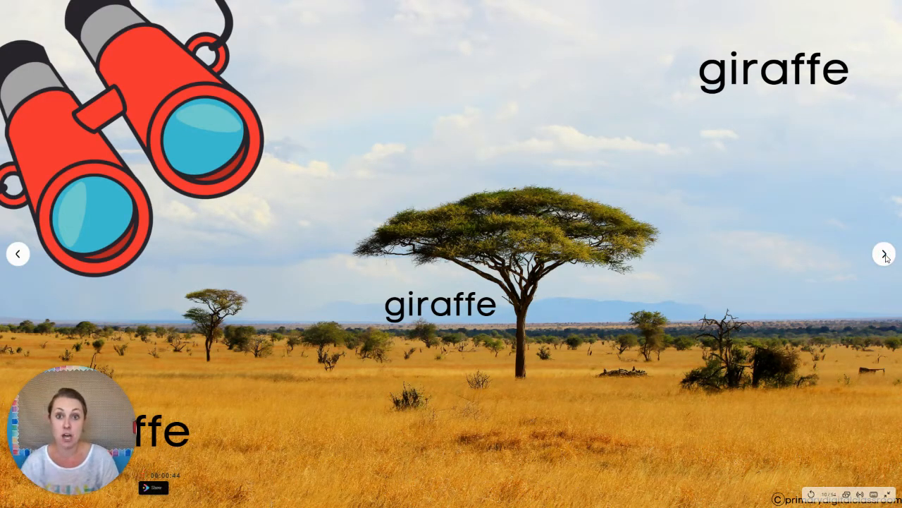
left_click(885, 254)
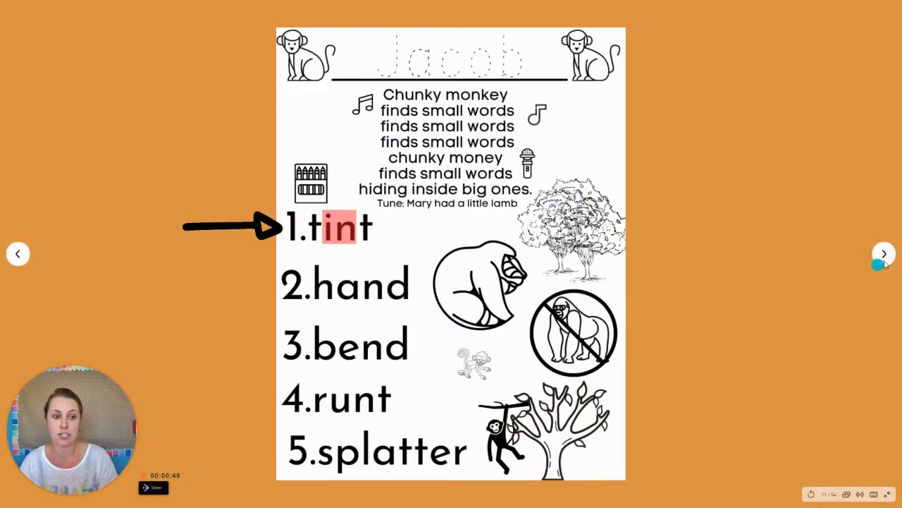
left_click(884, 253)
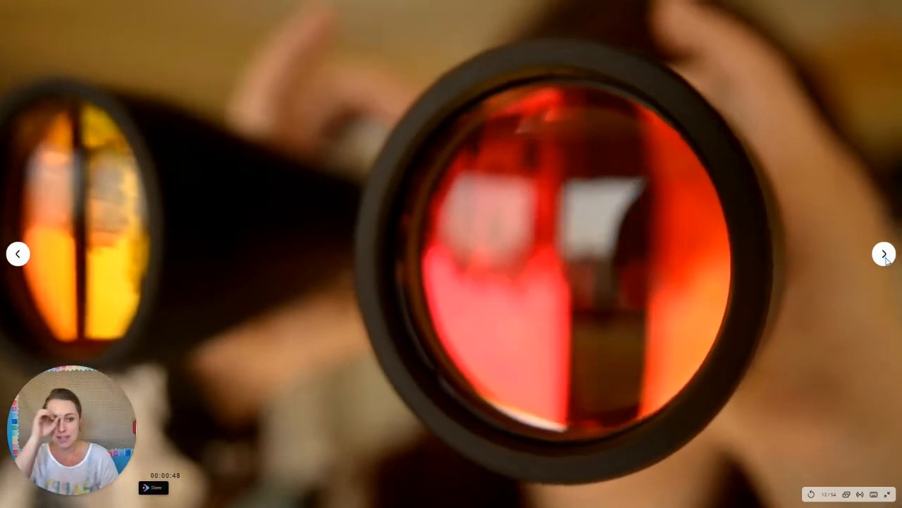
Advance past the final slide and switch to the Canva home tab.
left_click(885, 253)
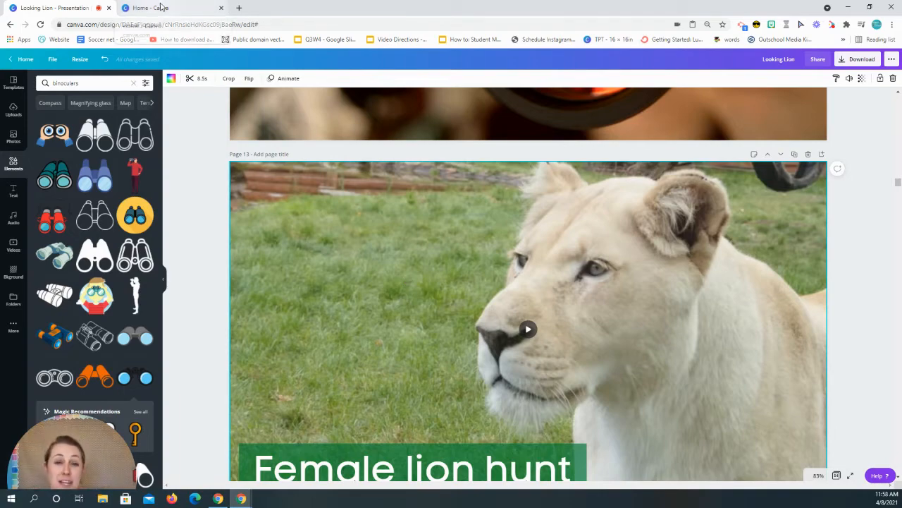
left_click(149, 7)
type("Lookin")
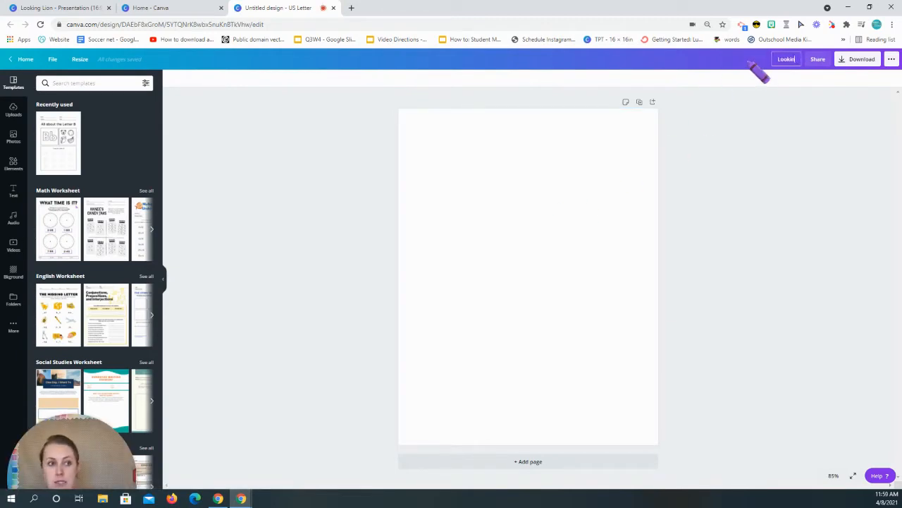
mouse_move(793, 236)
type("g Lion")
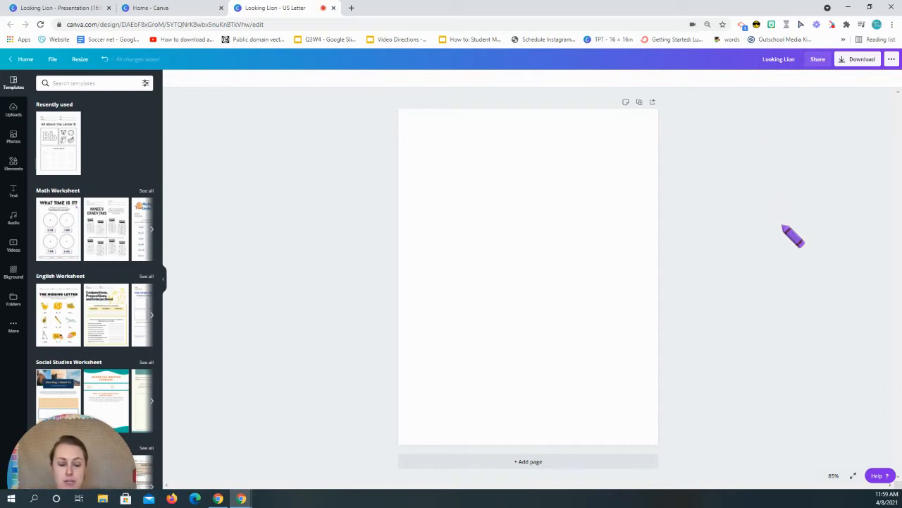
mouse_move(204, 361)
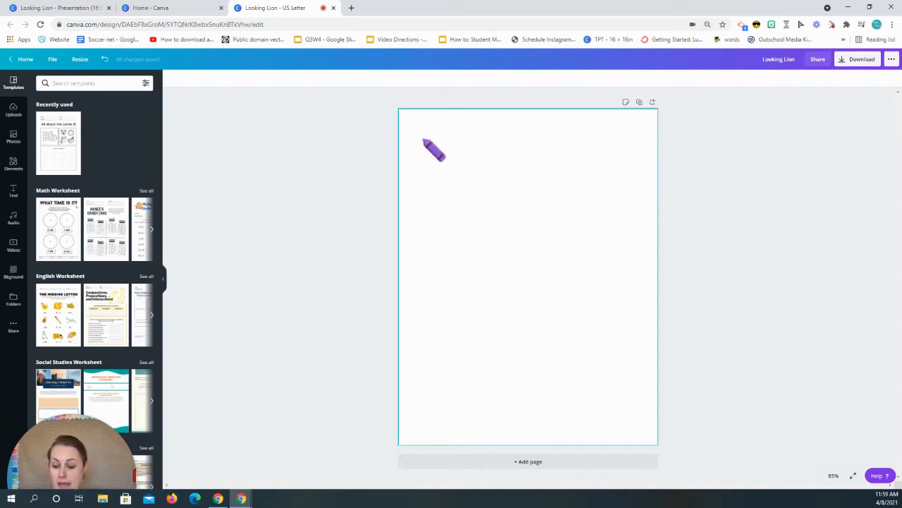
Title the design Looking Lion and place a 'Name:' heading at the top-left corner.
left_click_drag(433, 150, 540, 257)
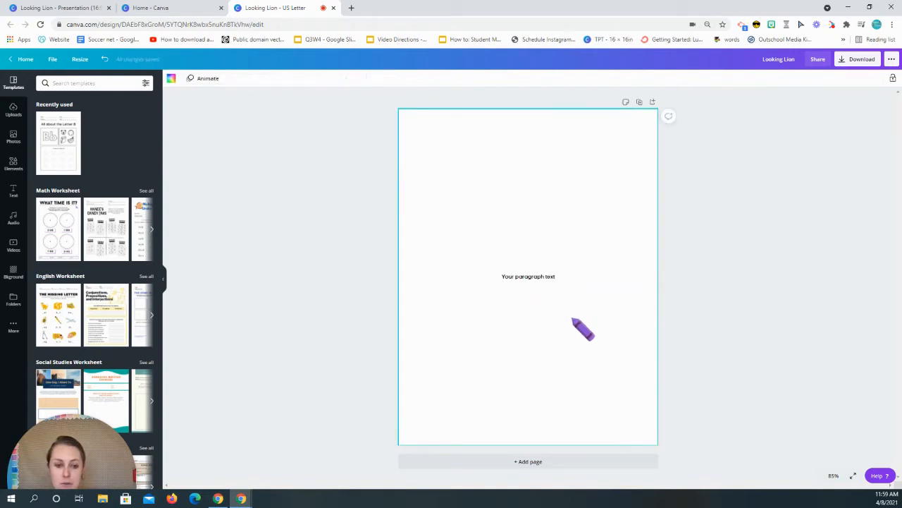
left_click_drag(583, 330, 543, 204)
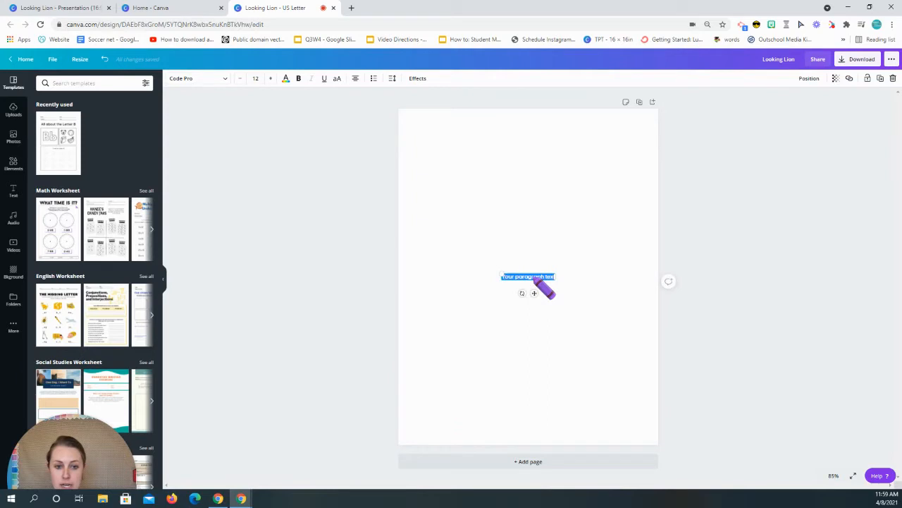
type("Name:")
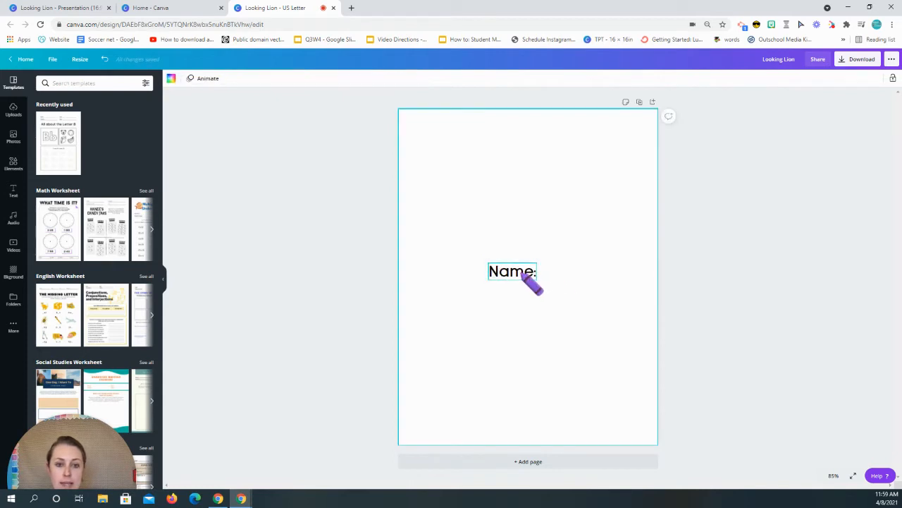
left_click_drag(512, 271, 425, 123)
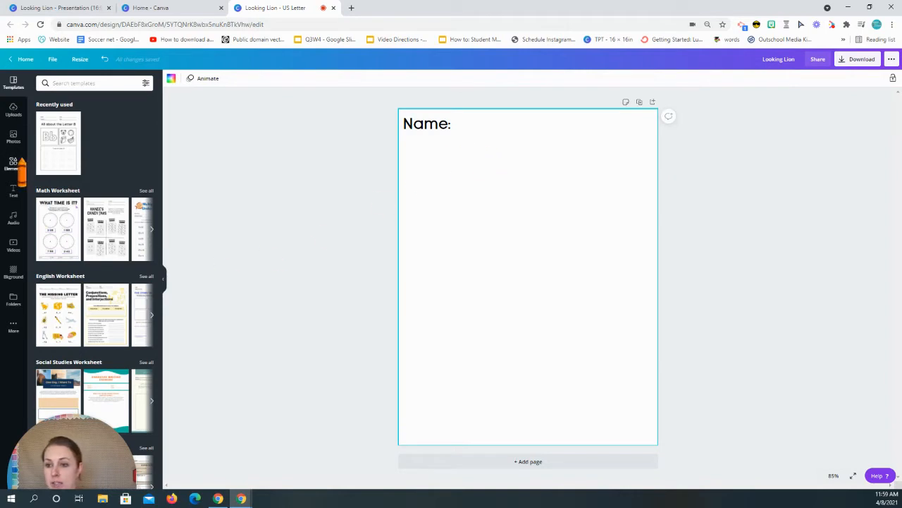
Add a straight line element after 'Name:' and size it to end inside the page.
left_click(91, 83)
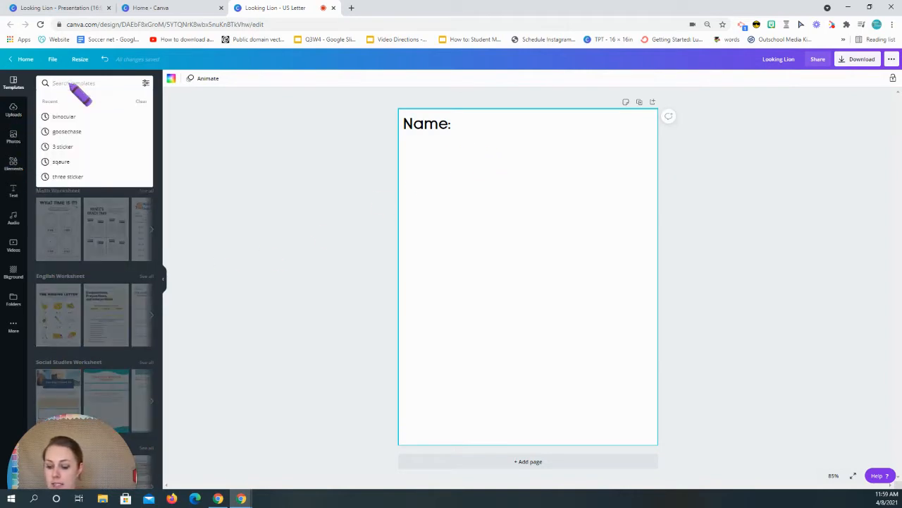
type("line")
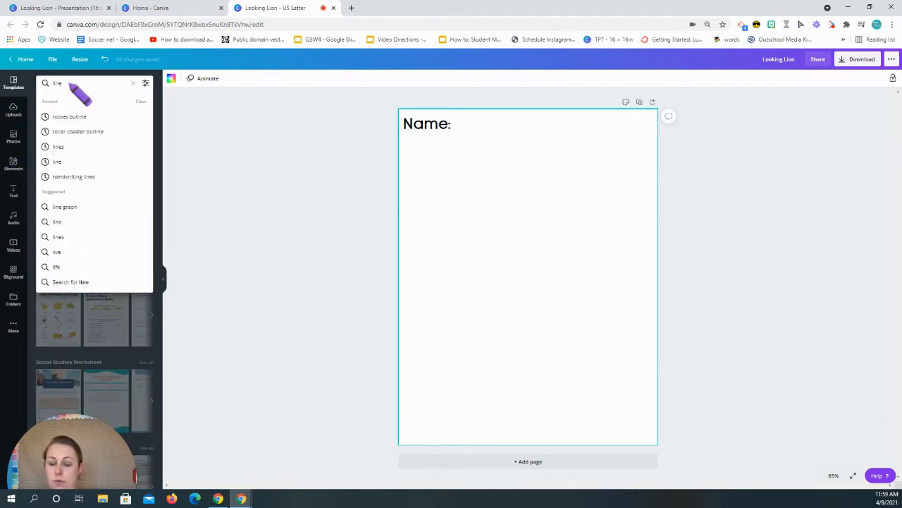
left_click(527, 275)
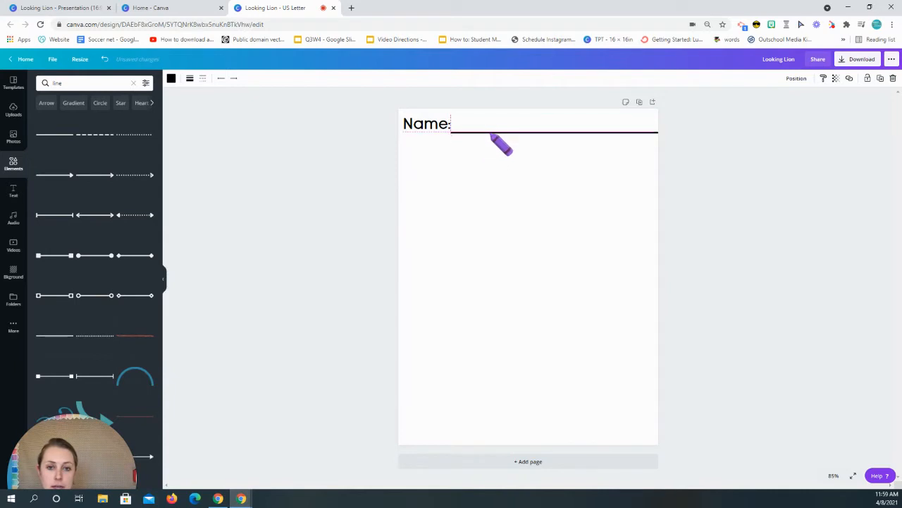
left_click_drag(502, 144, 652, 145)
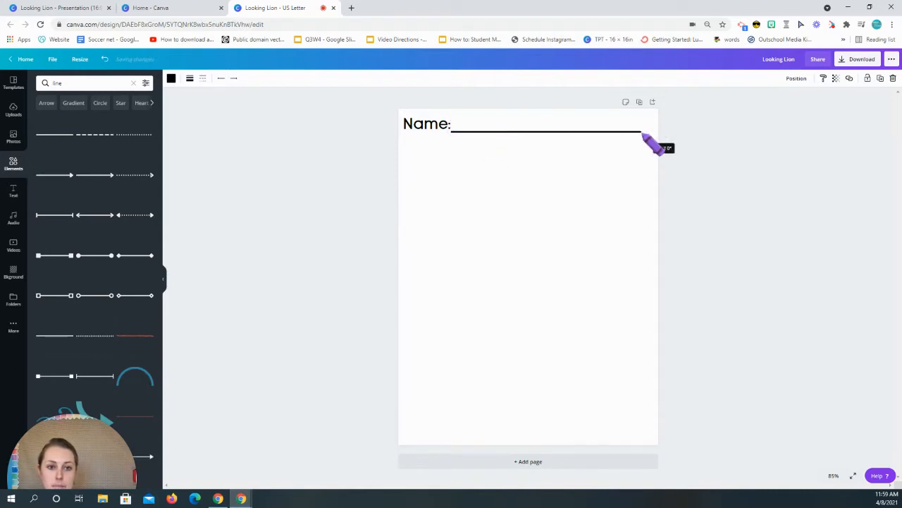
left_click_drag(659, 145, 557, 145)
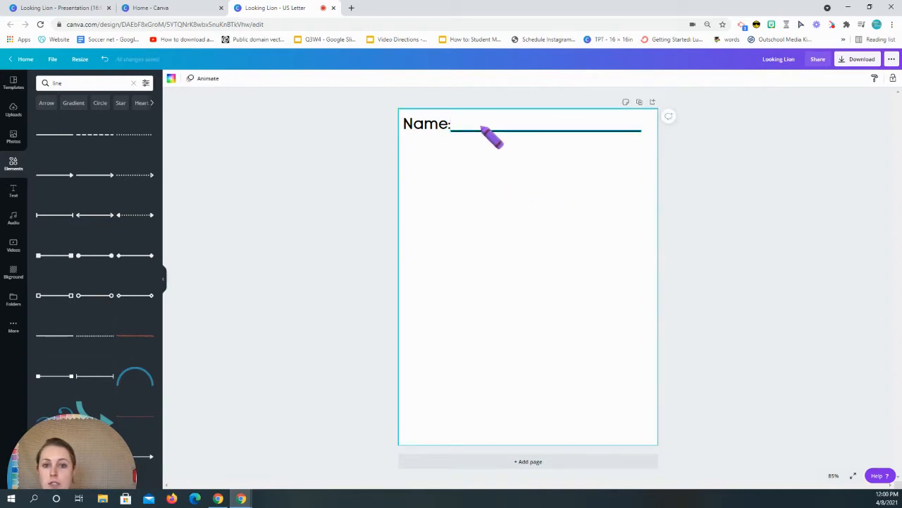
left_click(546, 132)
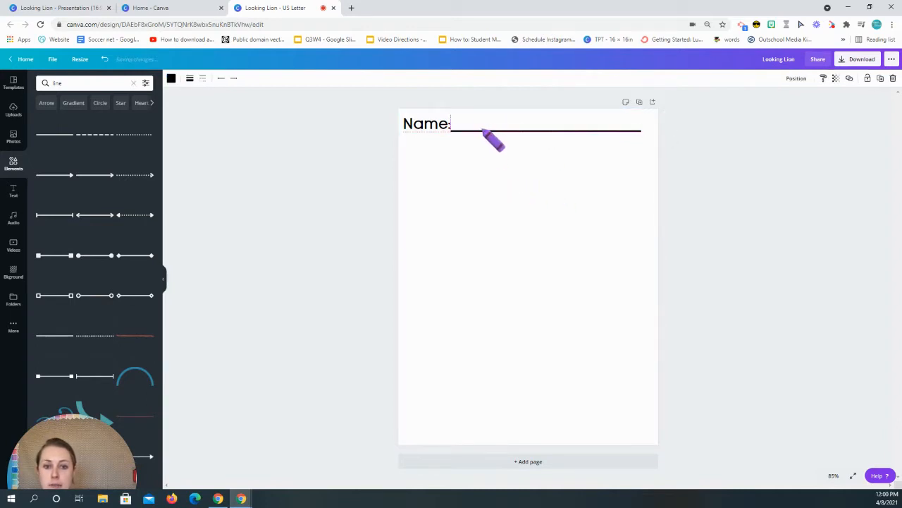
left_click(543, 130)
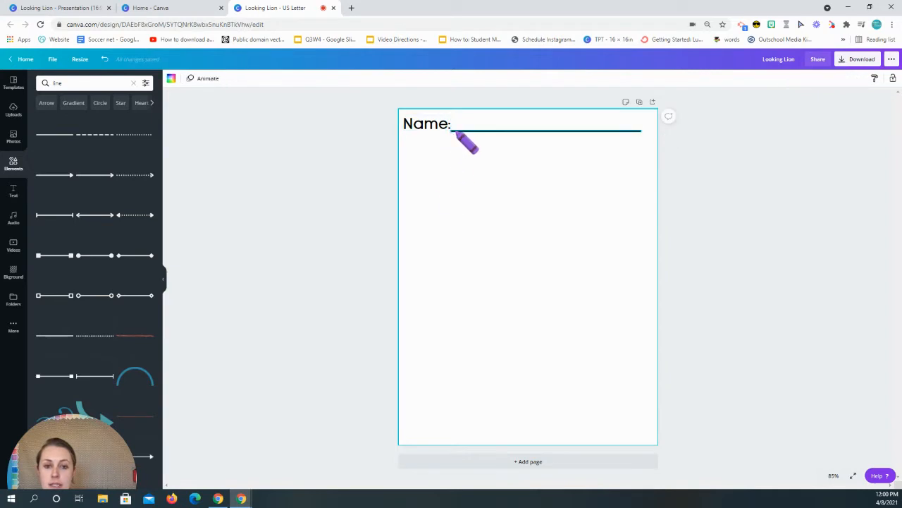
left_click_drag(469, 144, 468, 205)
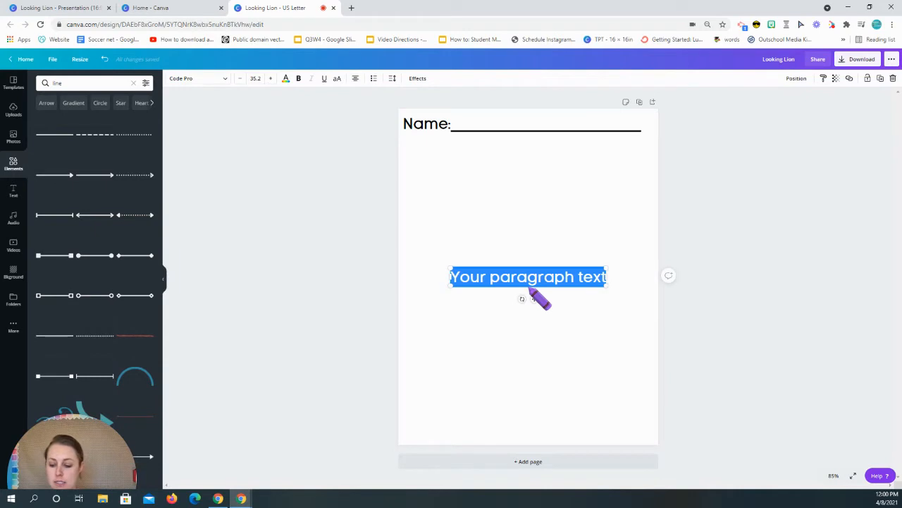
Put the name 'Hunter' on the Name line in the dotted Trace font.
type("Hunter")
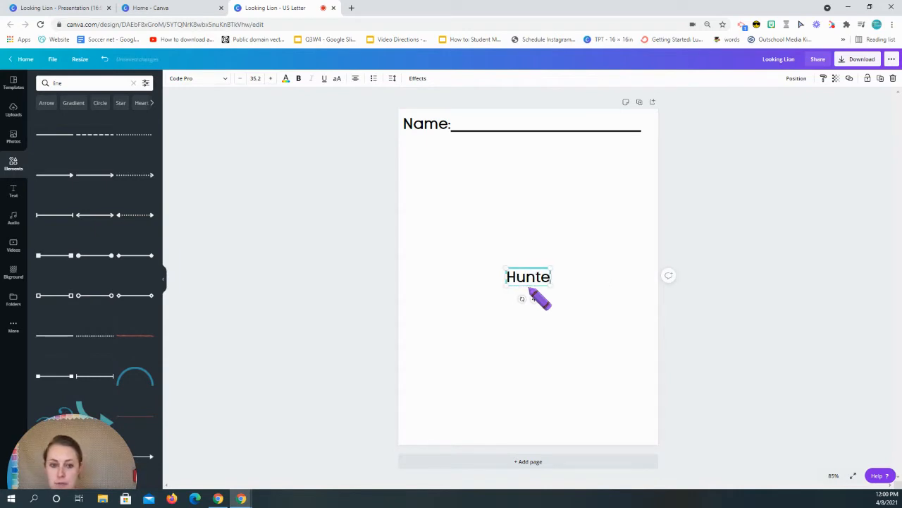
type("r")
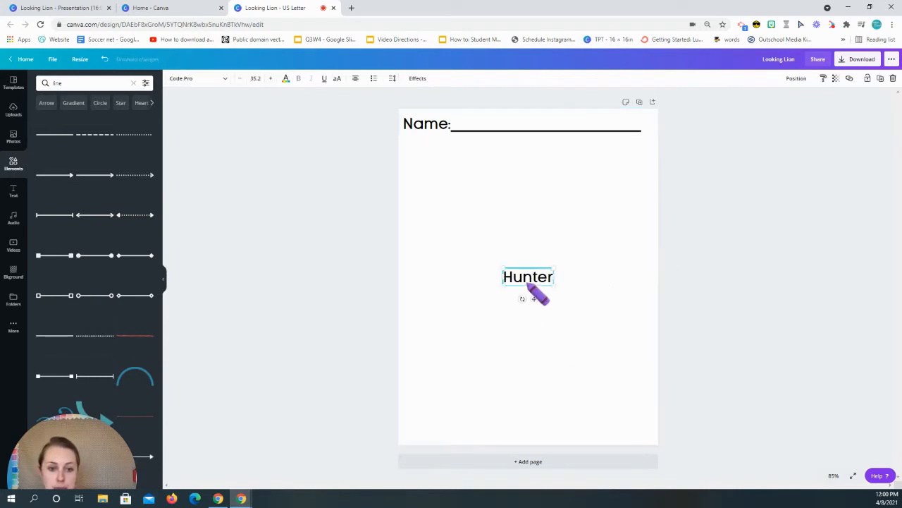
left_click_drag(528, 277, 484, 122)
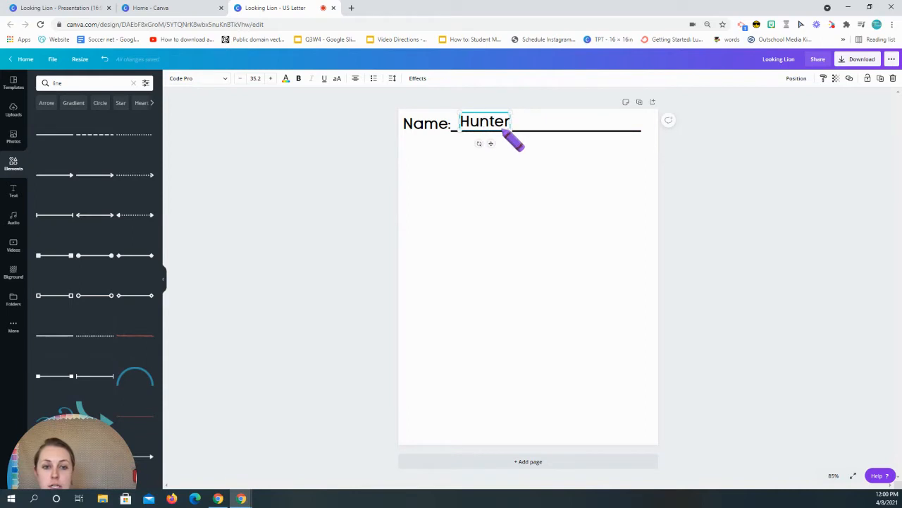
left_click(270, 78)
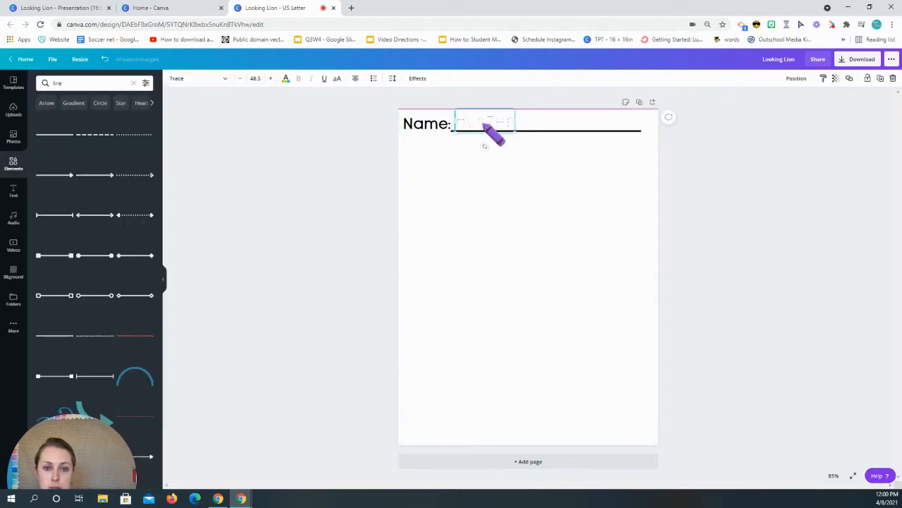
left_click_drag(493, 134, 518, 231)
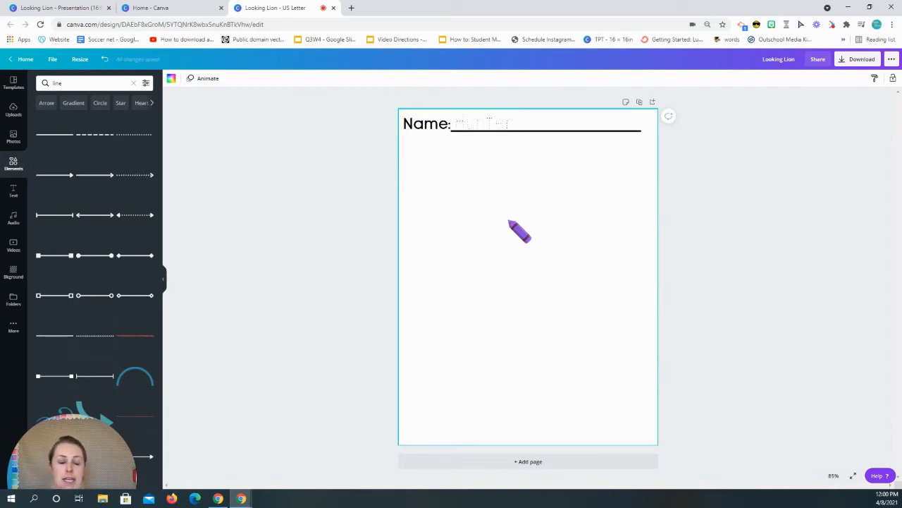
left_click_drag(519, 232, 502, 121)
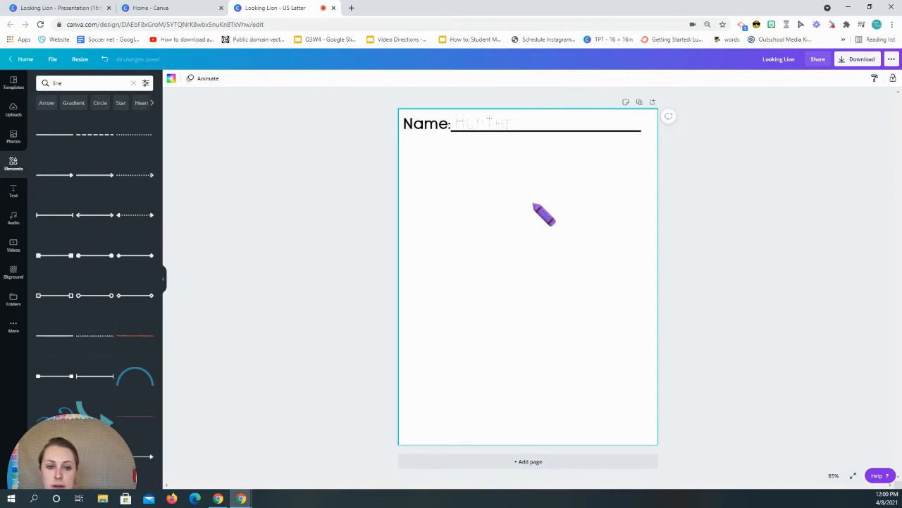
left_click_drag(544, 215, 516, 196)
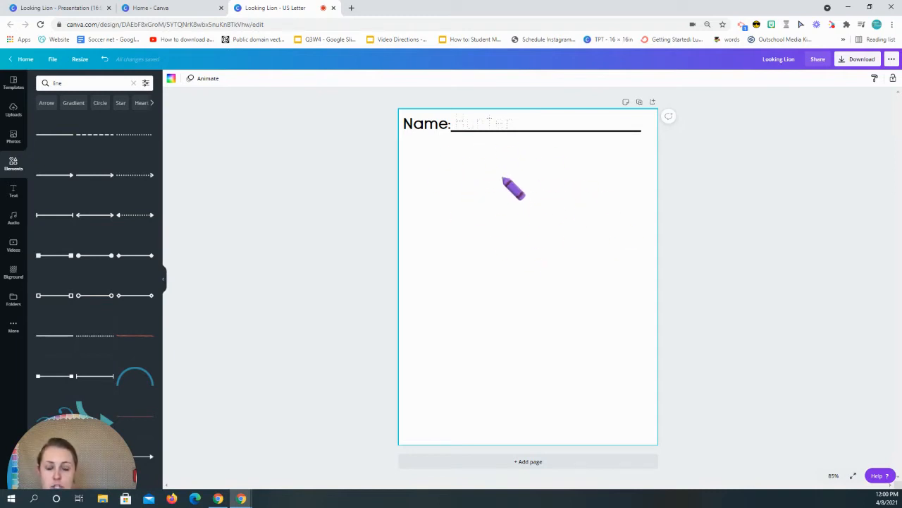
mouse_move(150, 7)
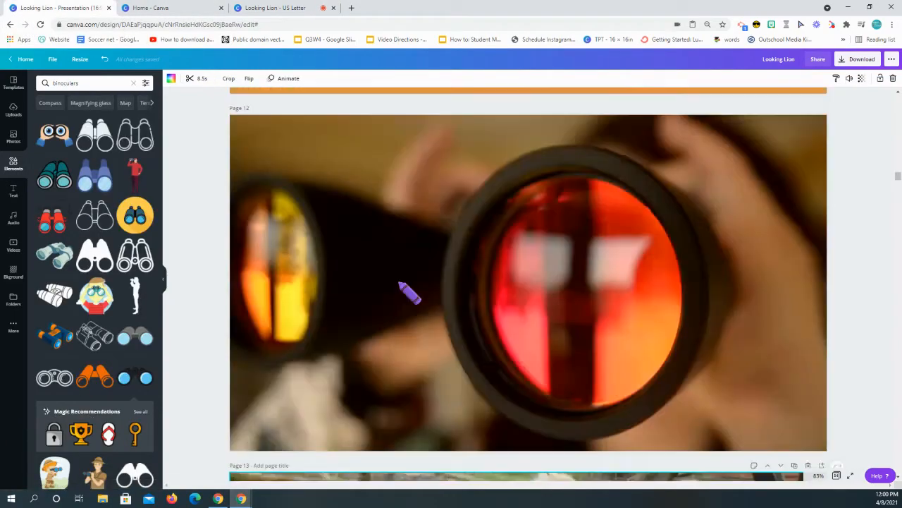
Scroll up to bring the orange Looking Lion lyrics box into view.
scroll("up", 3)
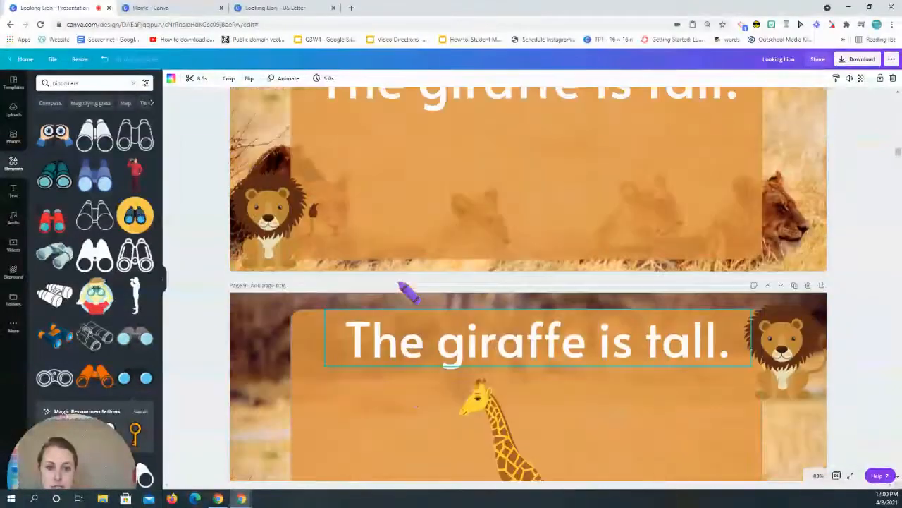
scroll("up", 3)
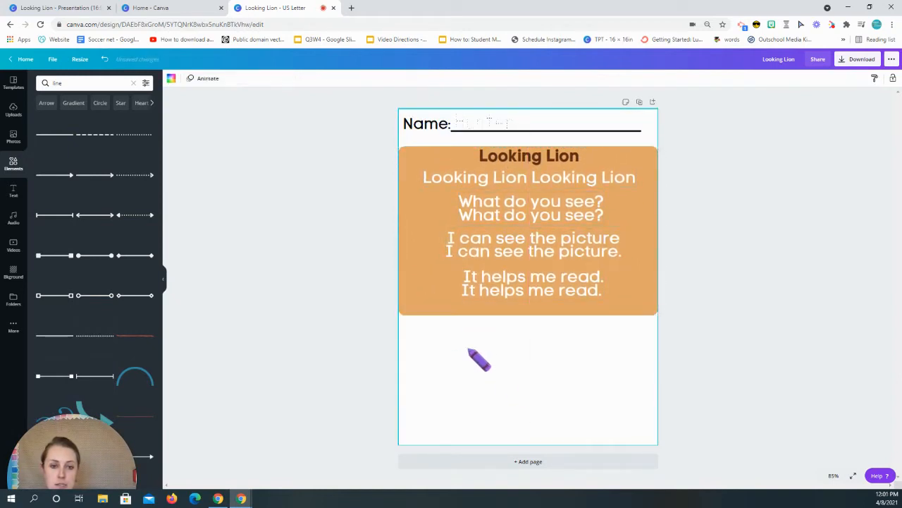
Remove the orange background and shrink the lyrics to black text under the Name line.
left_click_drag(479, 360, 501, 176)
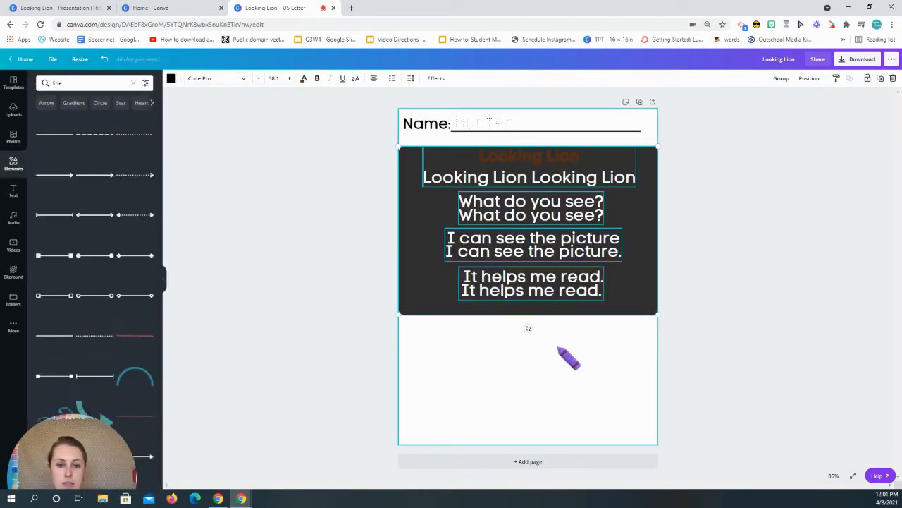
left_click_drag(569, 360, 441, 304)
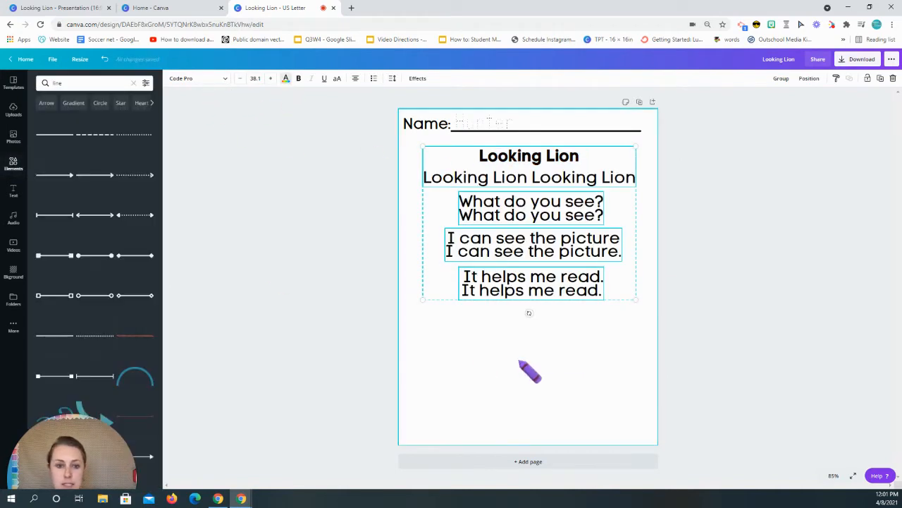
left_click_drag(635, 298, 606, 273)
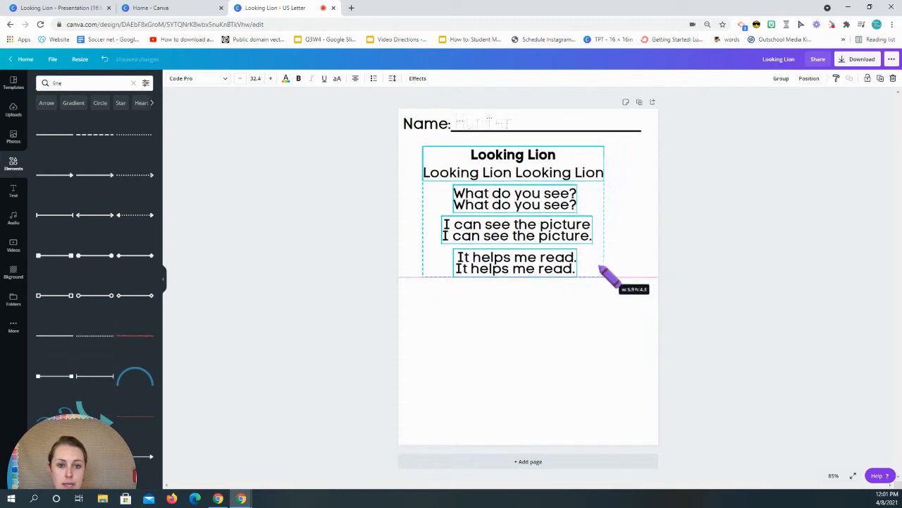
left_click_drag(602, 279, 539, 232)
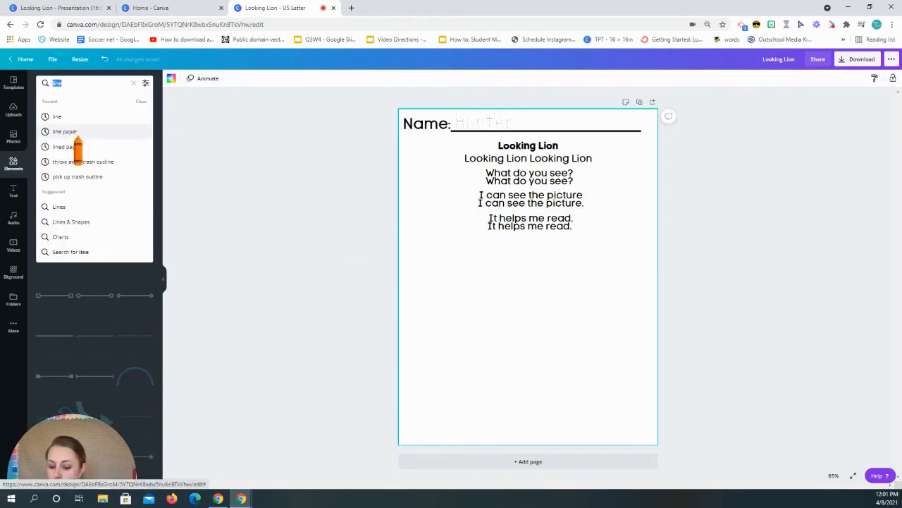
Place two music notes, one left of the lower verses, one right of 'What do you see?'.
type("music notes")
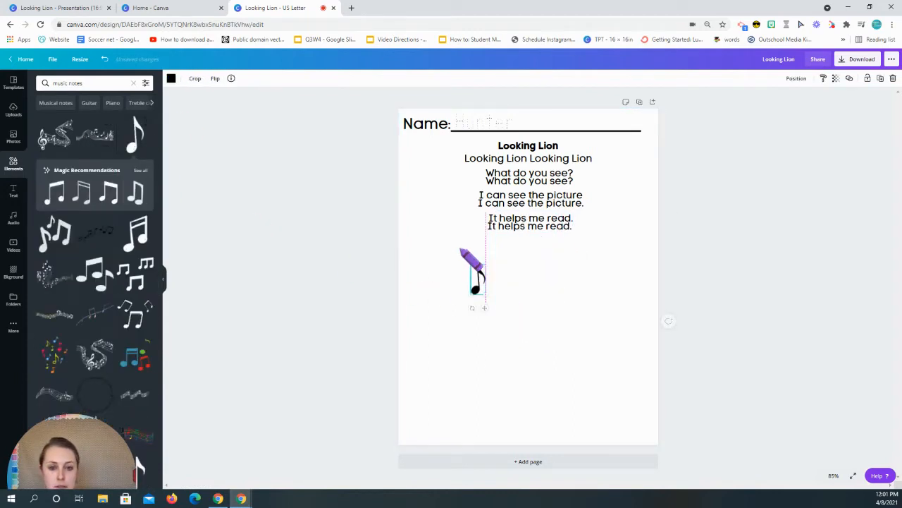
left_click_drag(472, 275, 469, 215)
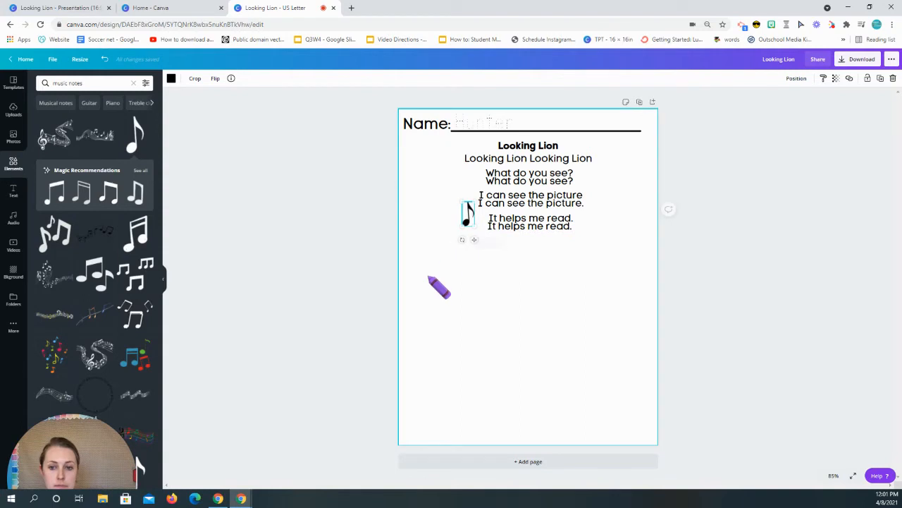
left_click_drag(438, 288, 564, 271)
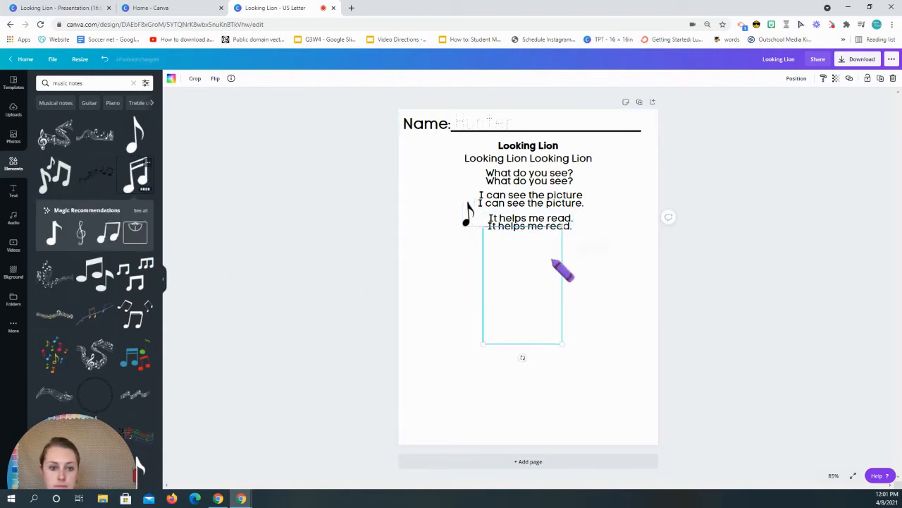
left_click_drag(564, 272, 617, 197)
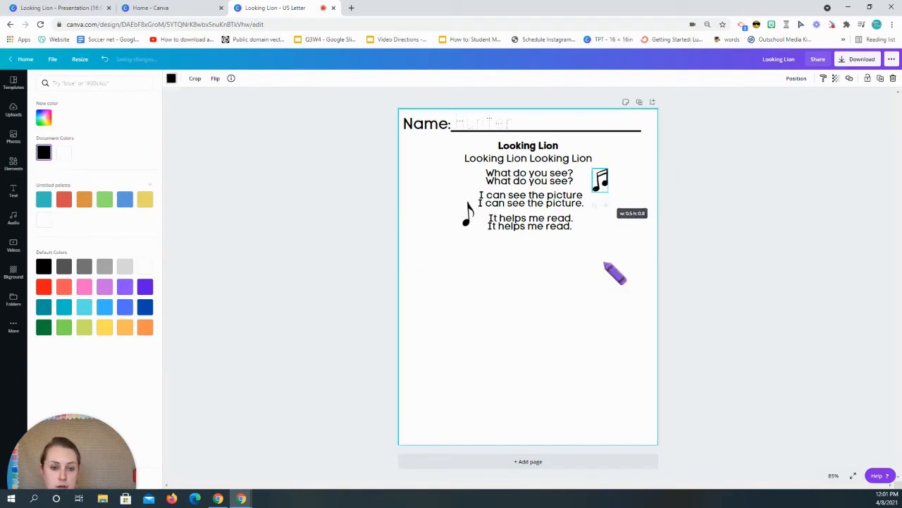
left_click_drag(616, 273, 620, 201)
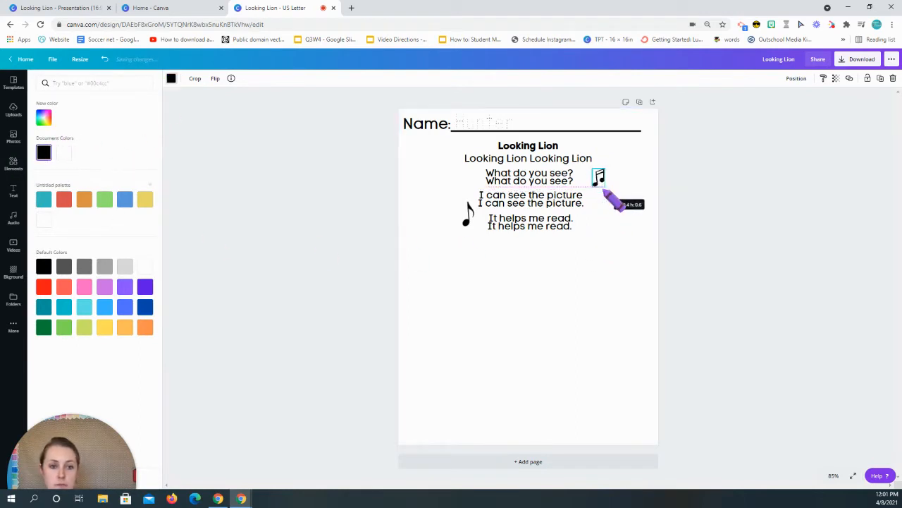
type("music notes")
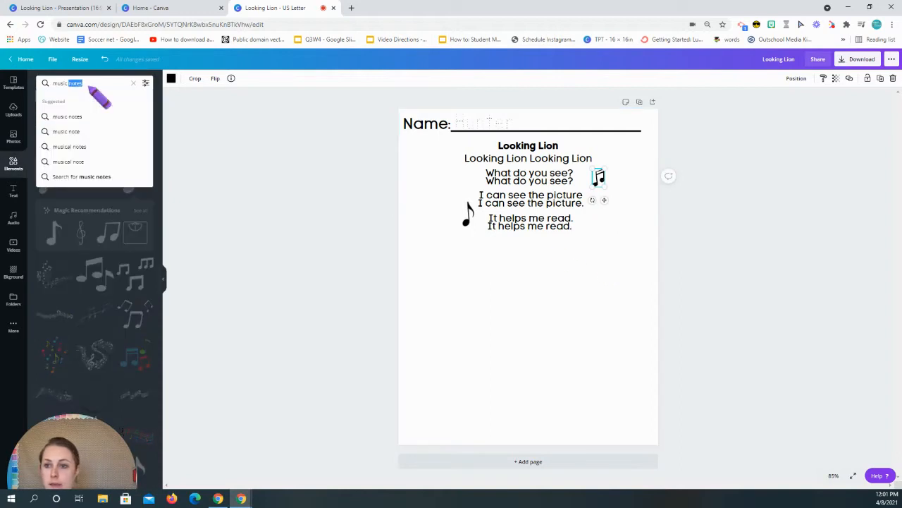
left_click(133, 82)
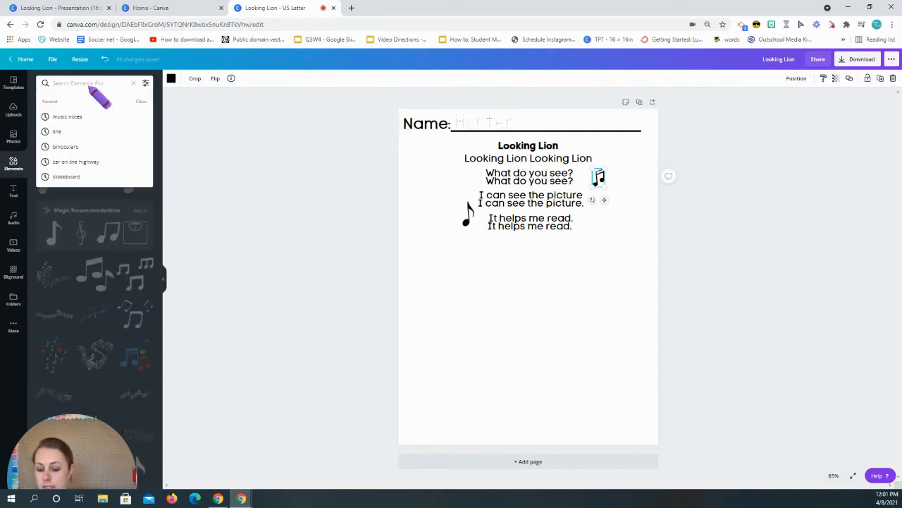
Search 'lion outline' and move a walking lion outline to the top-right corner.
type("lion outline")
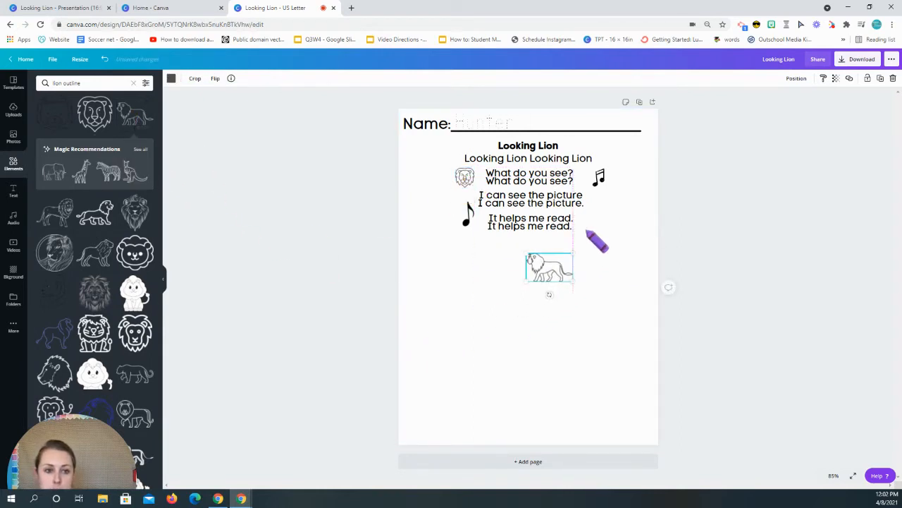
left_click_drag(549, 266, 632, 123)
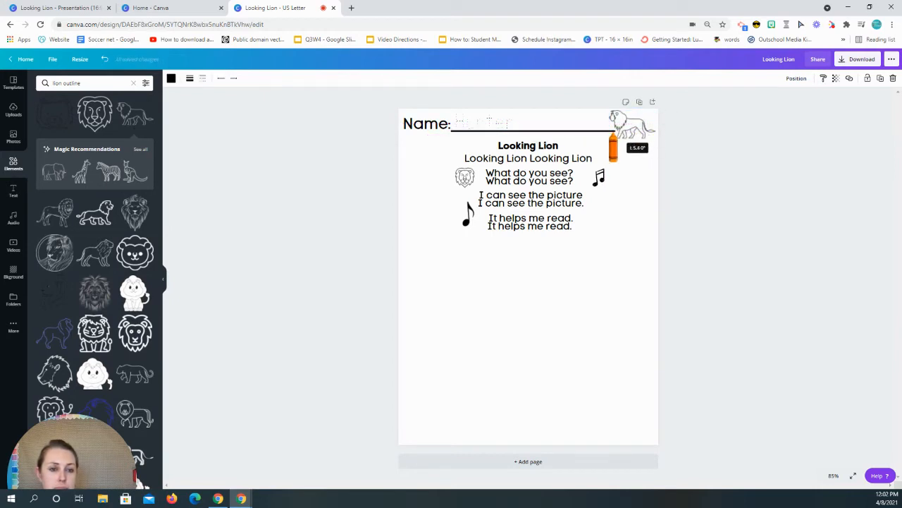
left_click(631, 123)
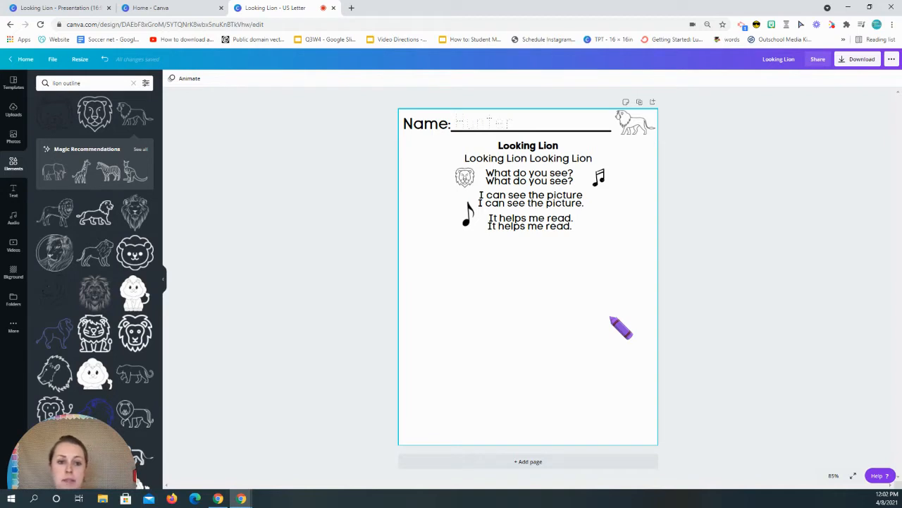
mouse_move(345, 296)
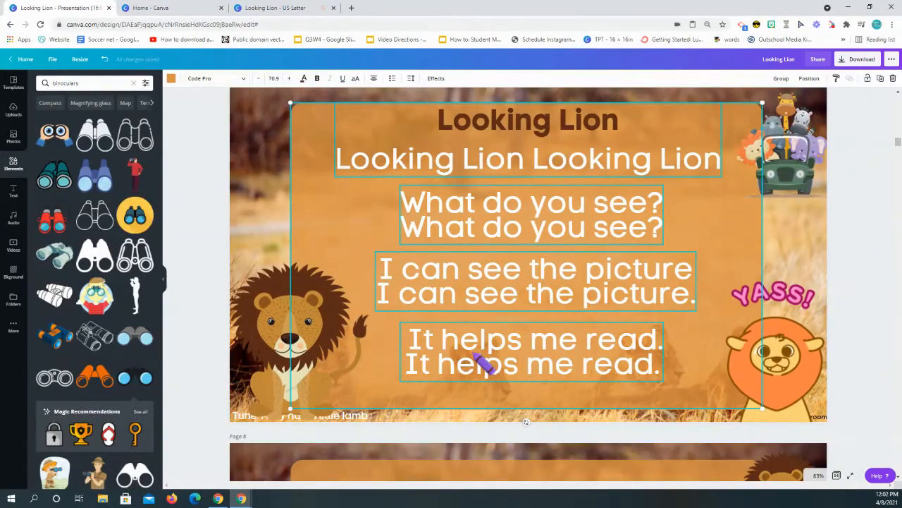
Back on the worksheet, add and resize the numbered word '1. giraffe' below the poem.
left_click(282, 8)
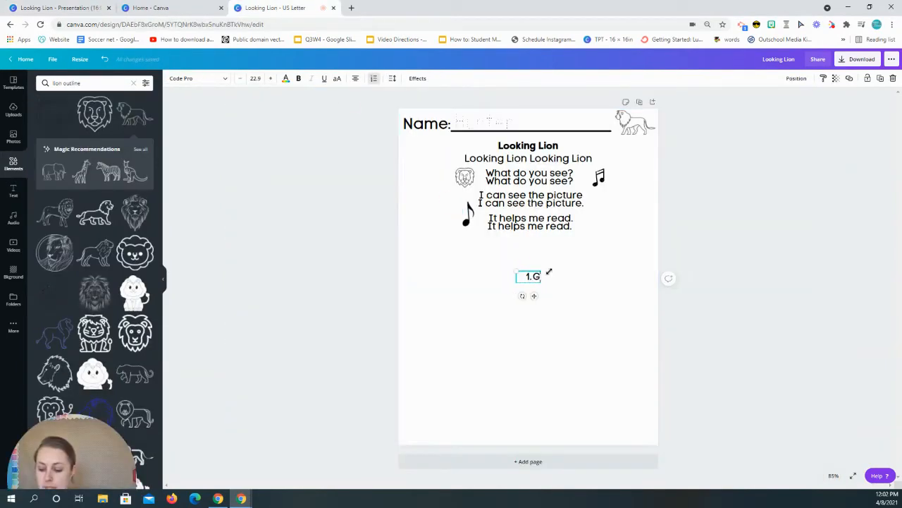
type("iraffe")
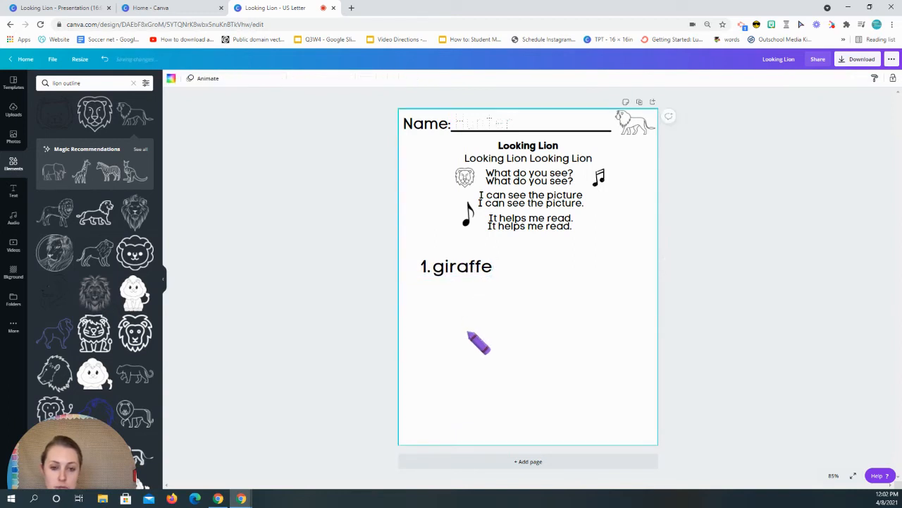
left_click(456, 266)
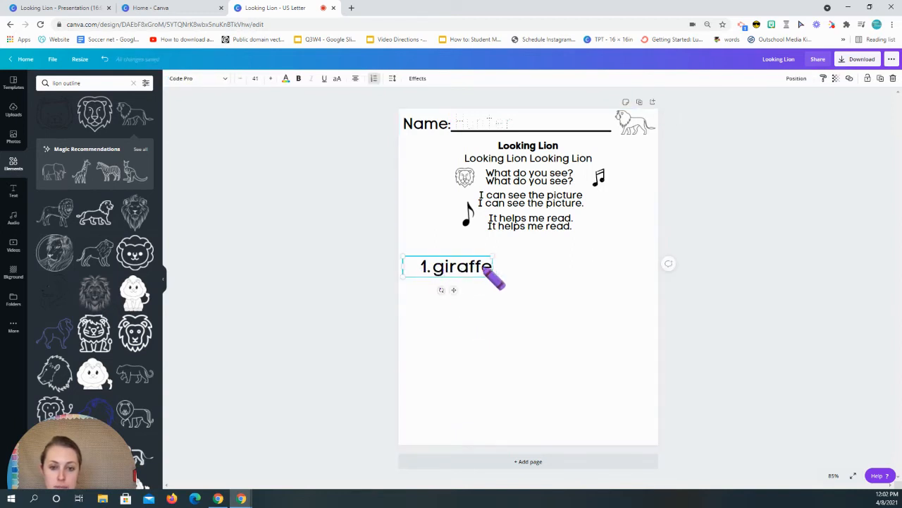
left_click_drag(493, 278, 502, 330)
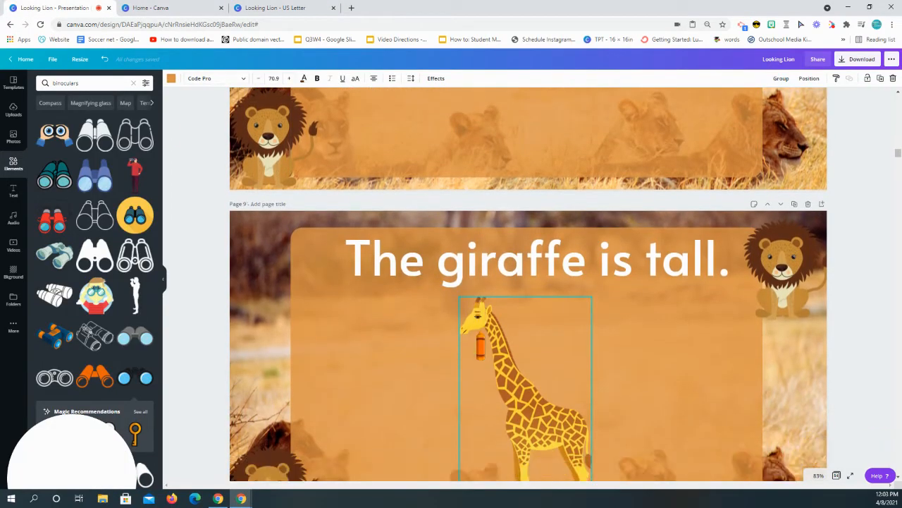
scroll("down", 3)
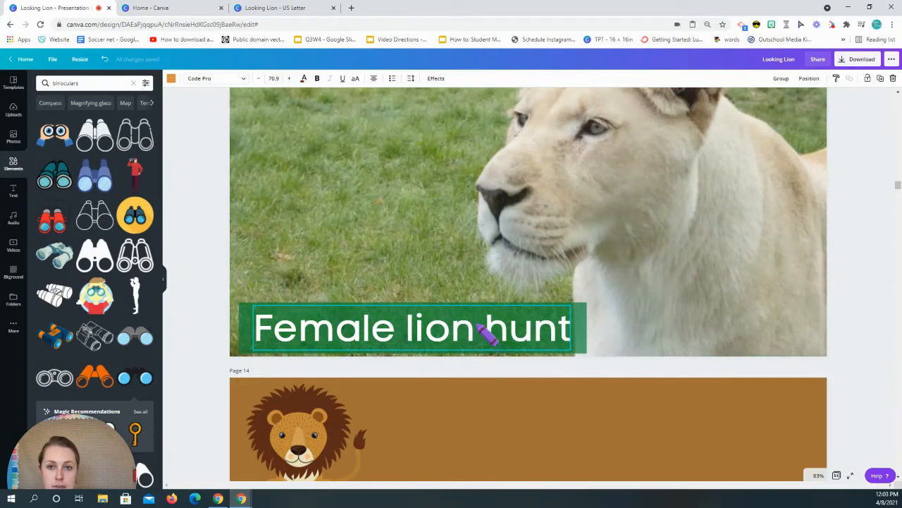
left_click(282, 8)
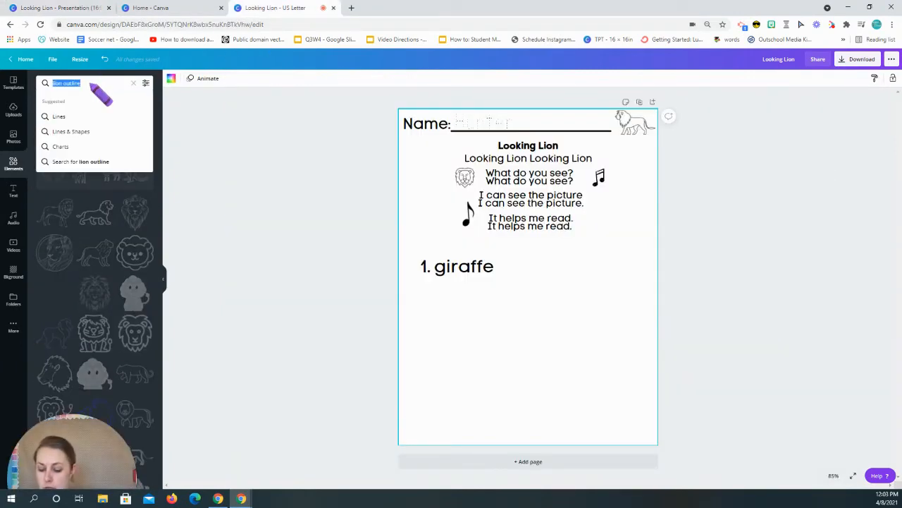
Search Elements for 'female lion outline', then scroll the presentation to the baseball slide.
type("female l")
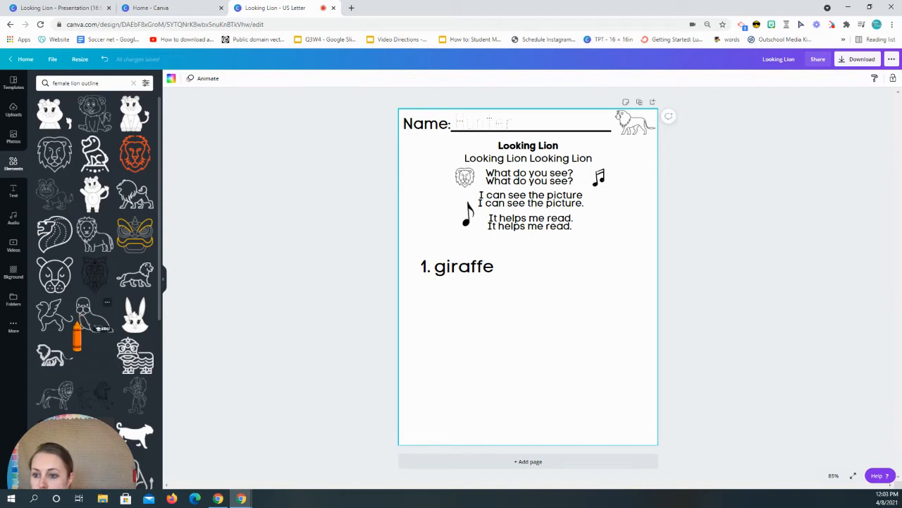
scroll("down", 3)
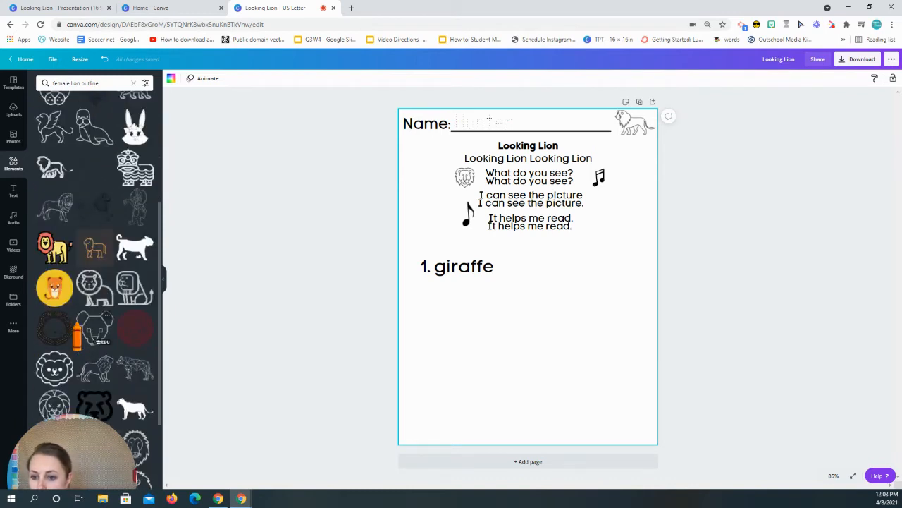
scroll("down", 3)
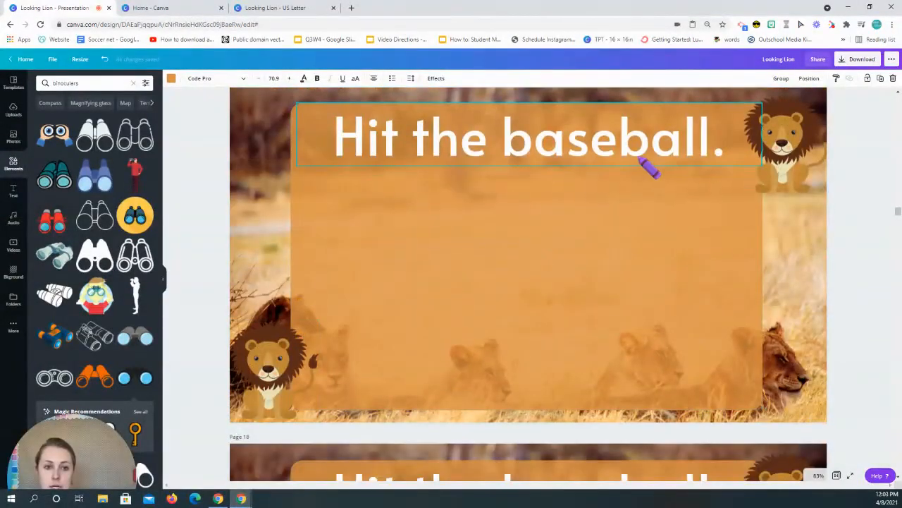
scroll("down", 3)
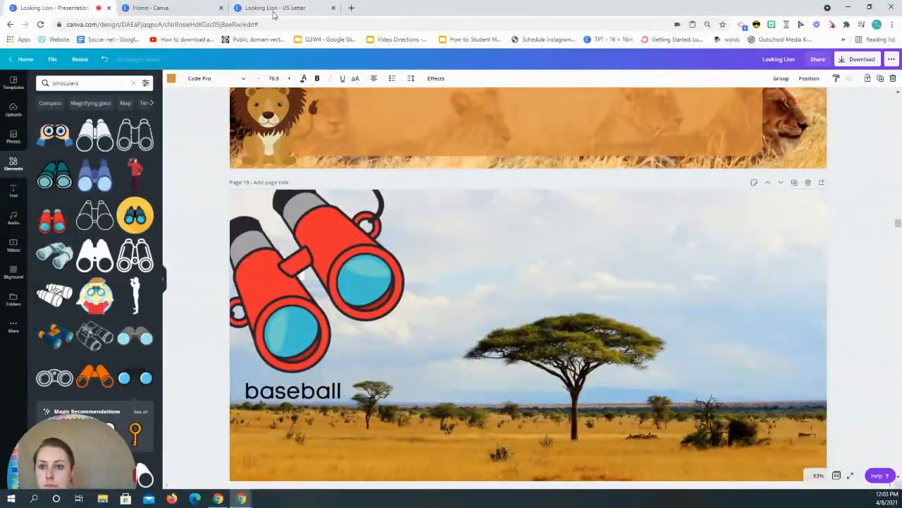
Add a '2. baseball' word line below giraffe on the worksheet.
left_click(274, 7)
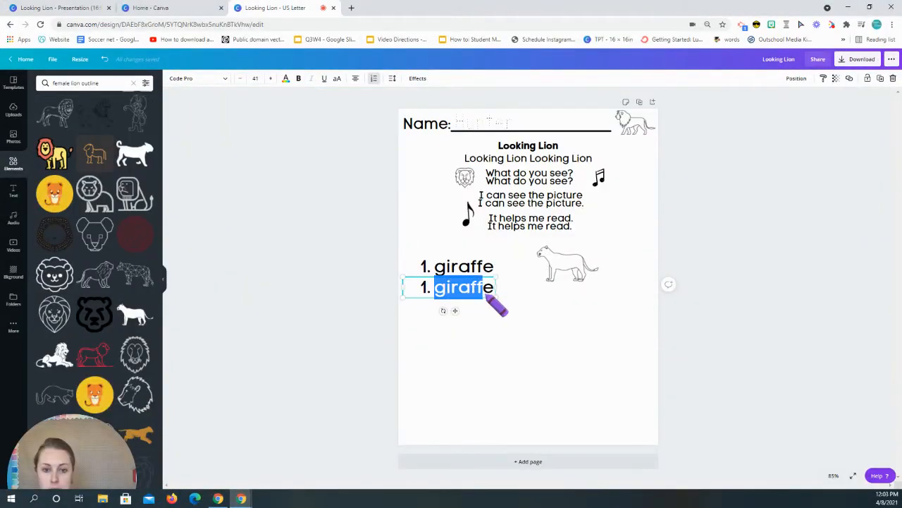
type("baseball")
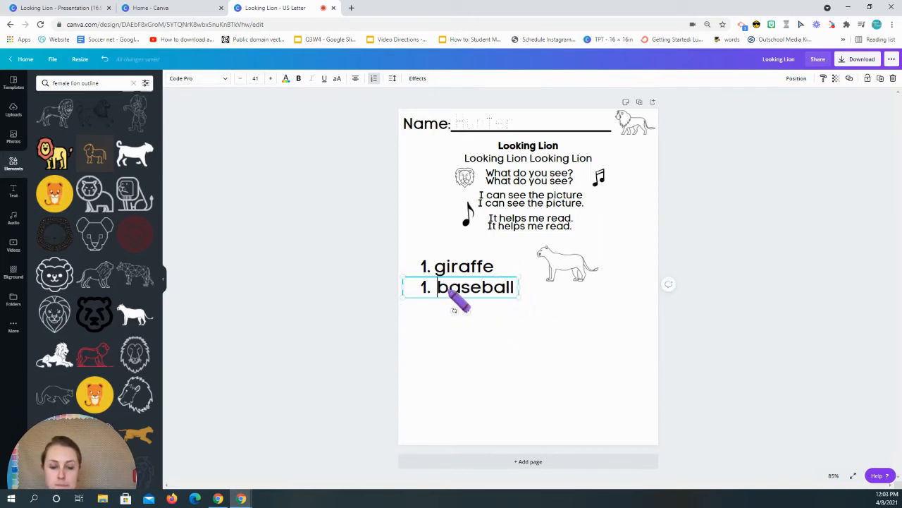
type("2")
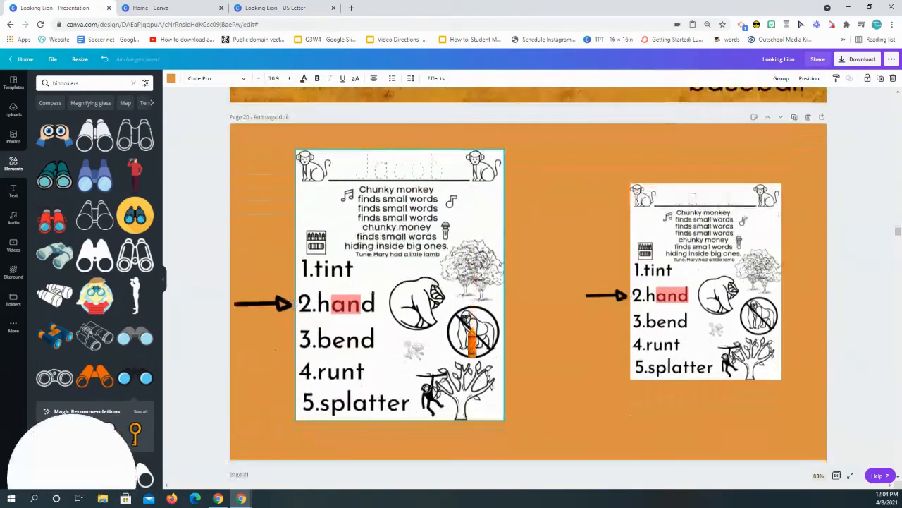
Delete the black lion silhouette that was just added to the worksheet.
scroll("down", 3)
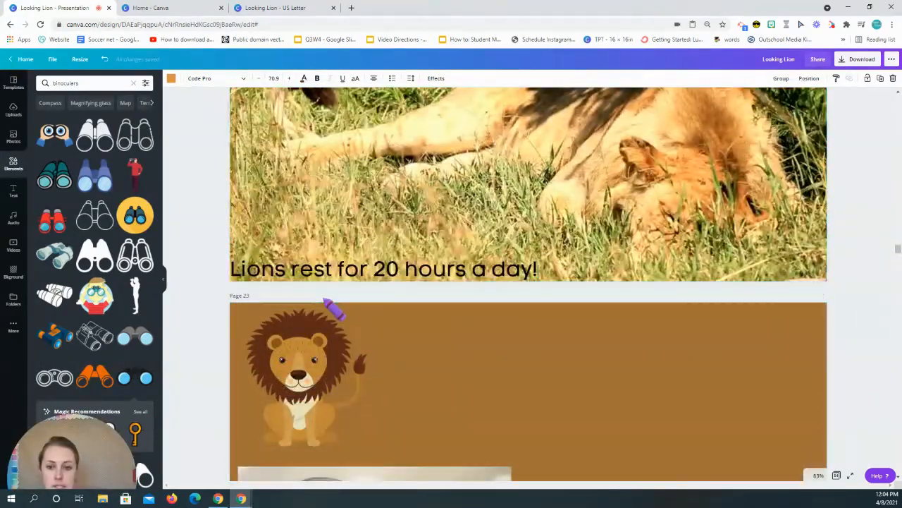
left_click(275, 8)
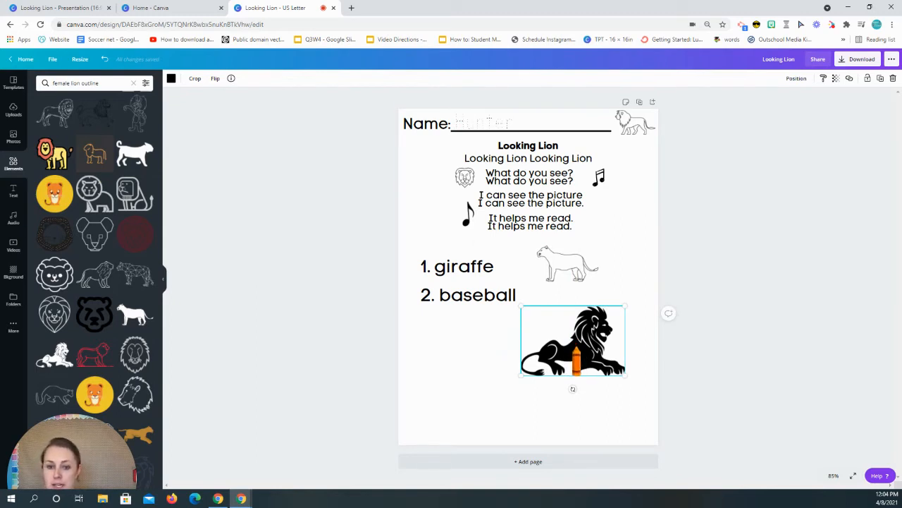
key("Delete")
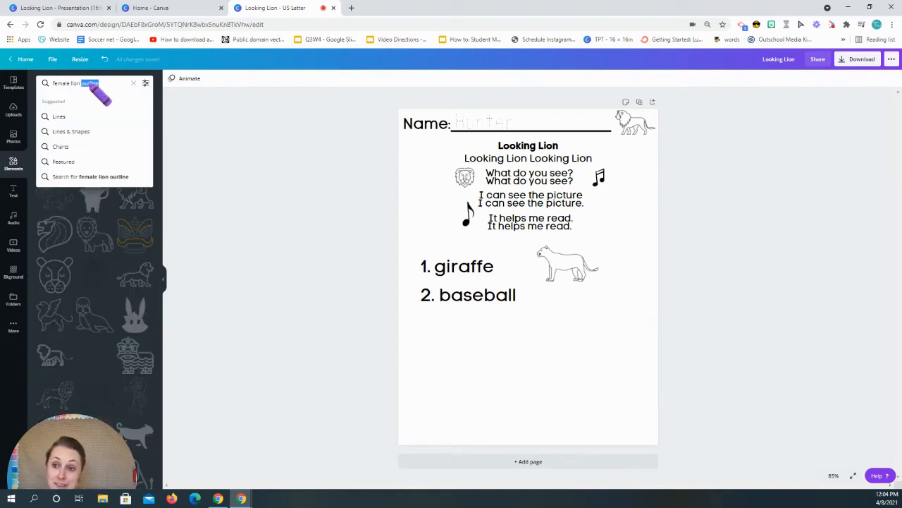
Search 'lion resting', delete the black walking lion, and scroll to the beach slide.
type("lion resting")
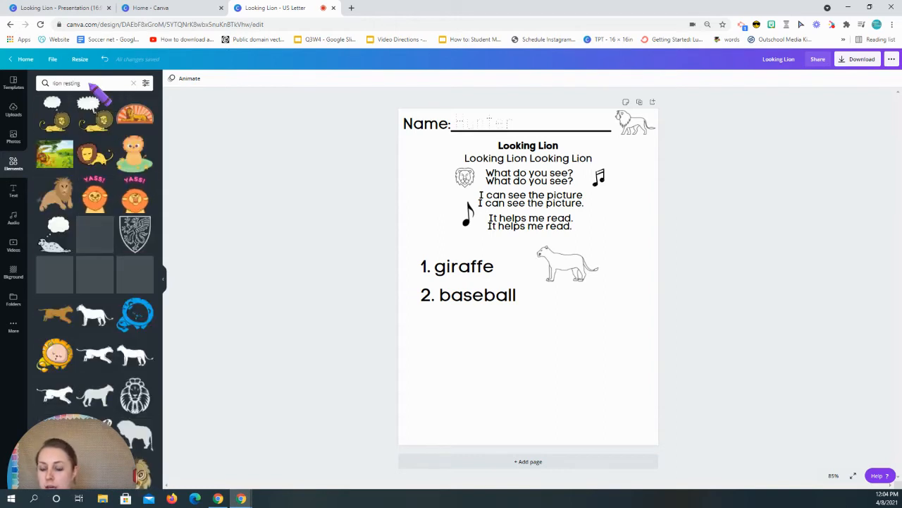
scroll("down", 3)
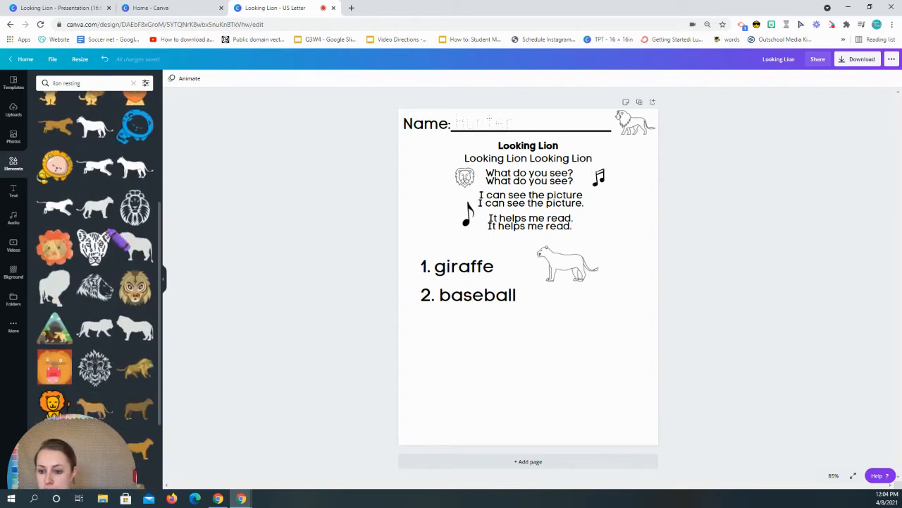
scroll("down", 3)
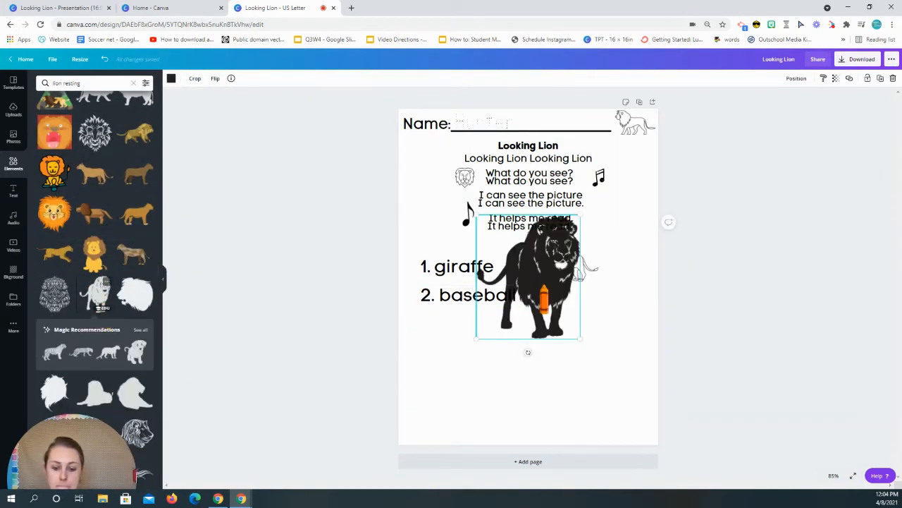
key("delete")
type(" outline")
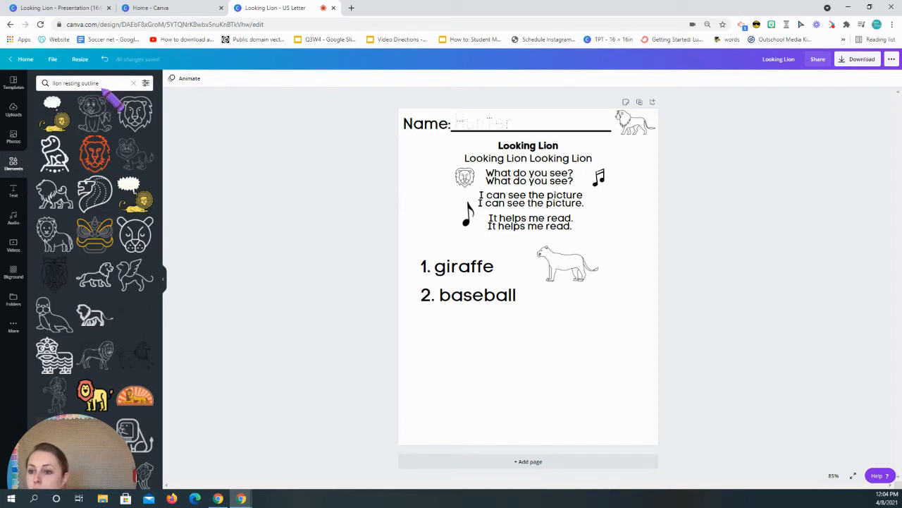
scroll("down", 3)
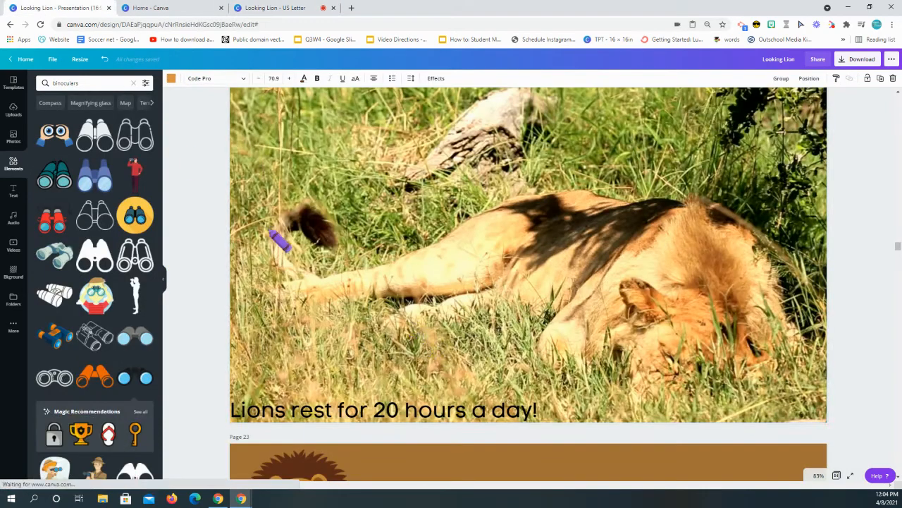
scroll("down", 3)
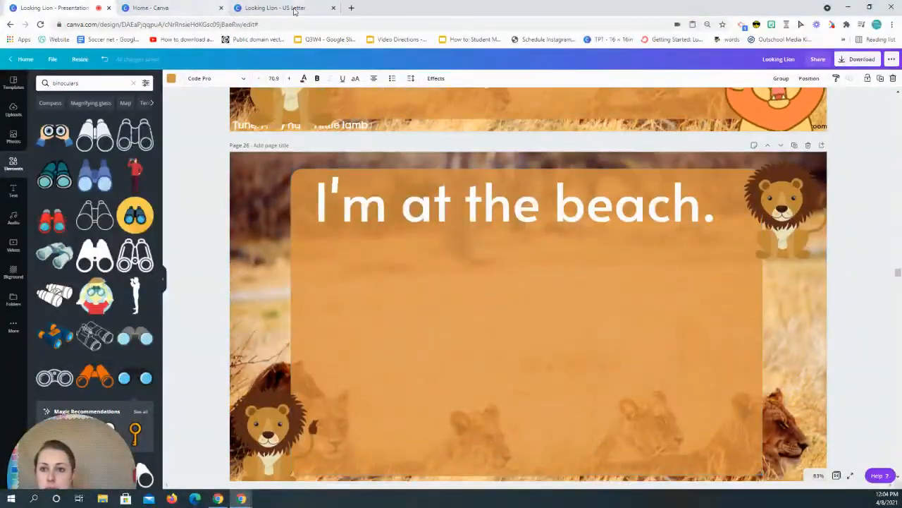
Add the '3. beach' word line under baseball and return to the presentation.
left_click(282, 8)
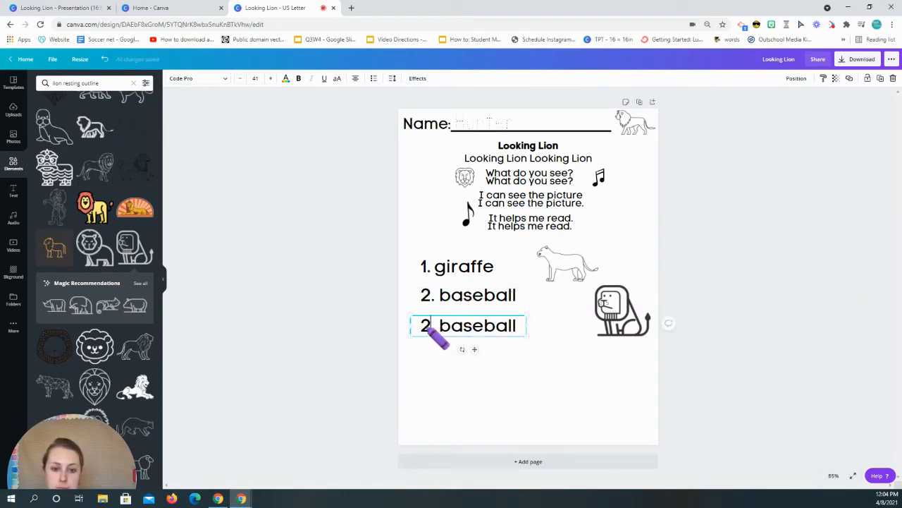
type("3")
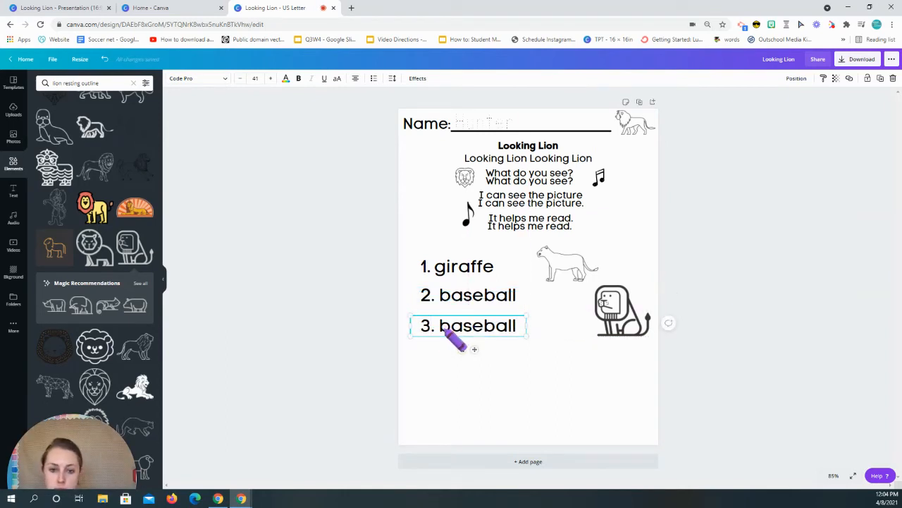
type("beac")
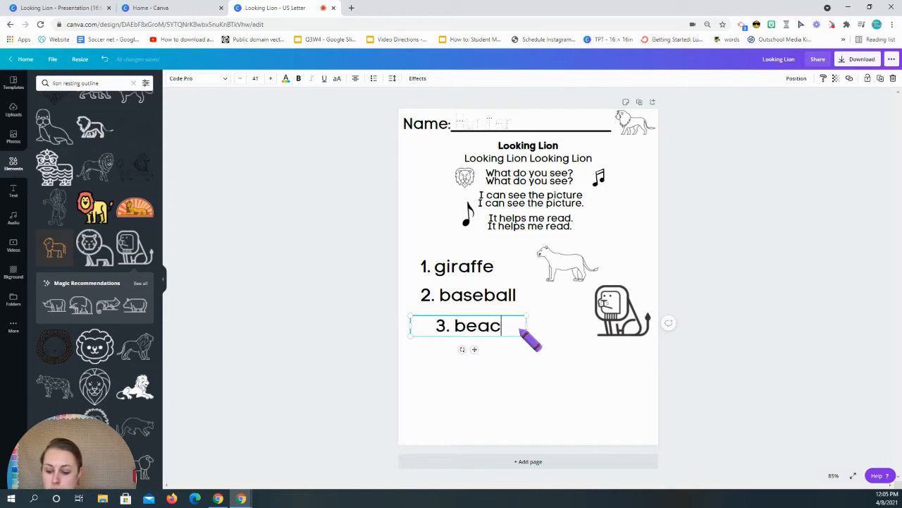
type("h")
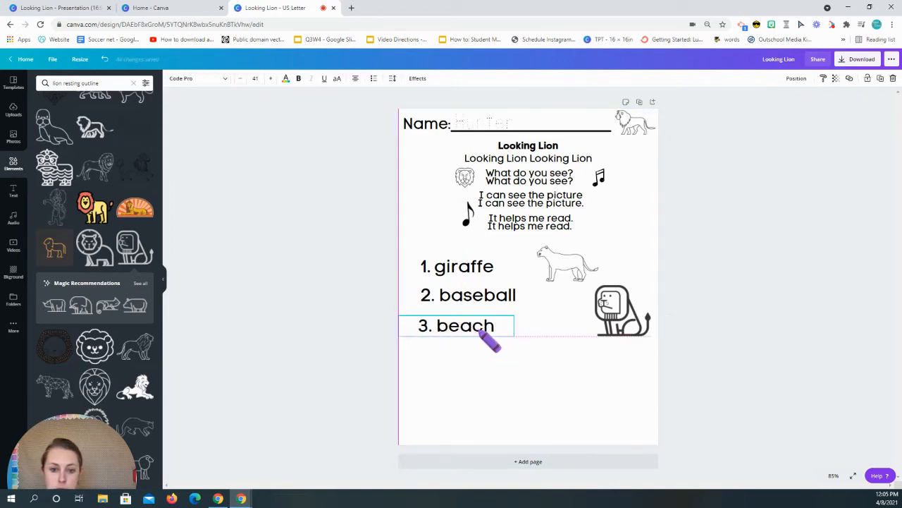
left_click(461, 325)
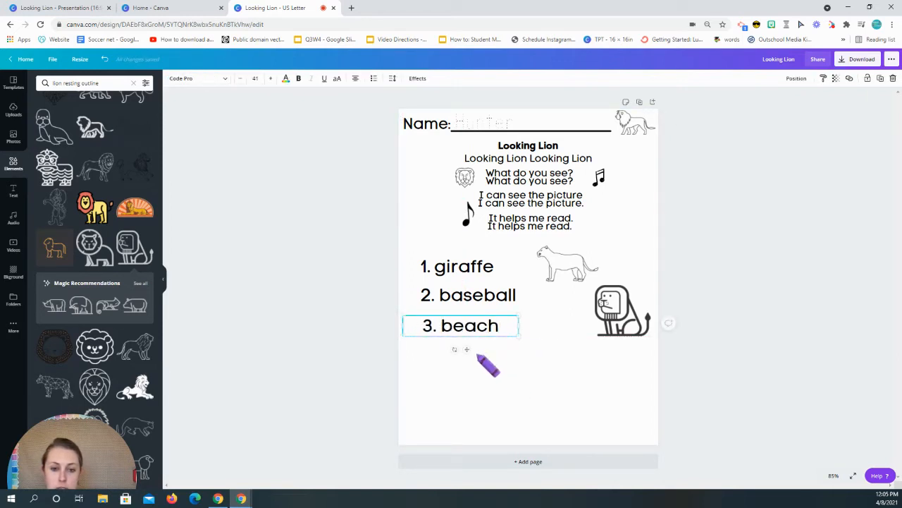
left_click(528, 395)
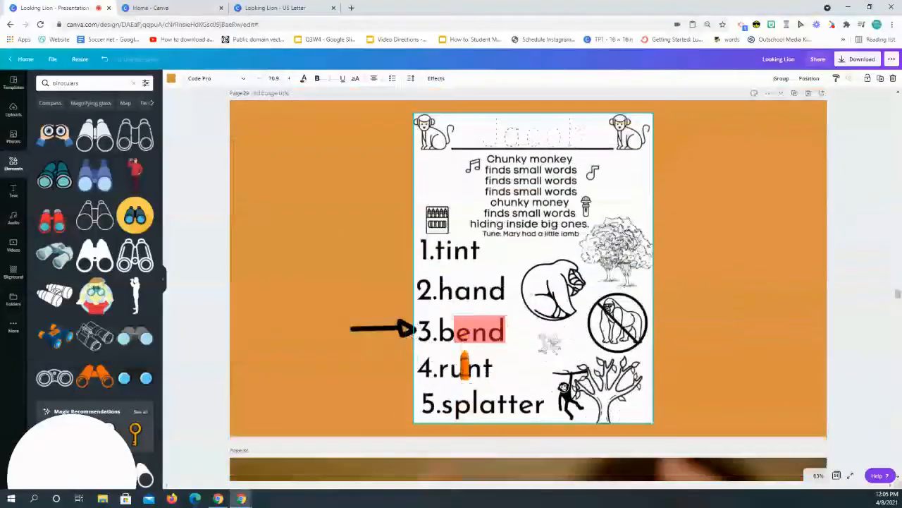
scroll("down", 3)
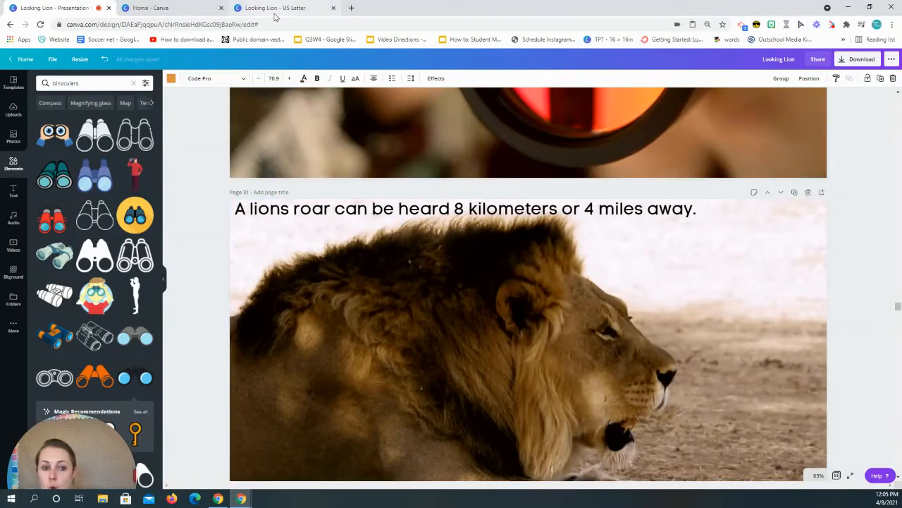
Search 'lion roar outline' and place the roaring lion at the worksheet's lower right.
left_click(275, 7)
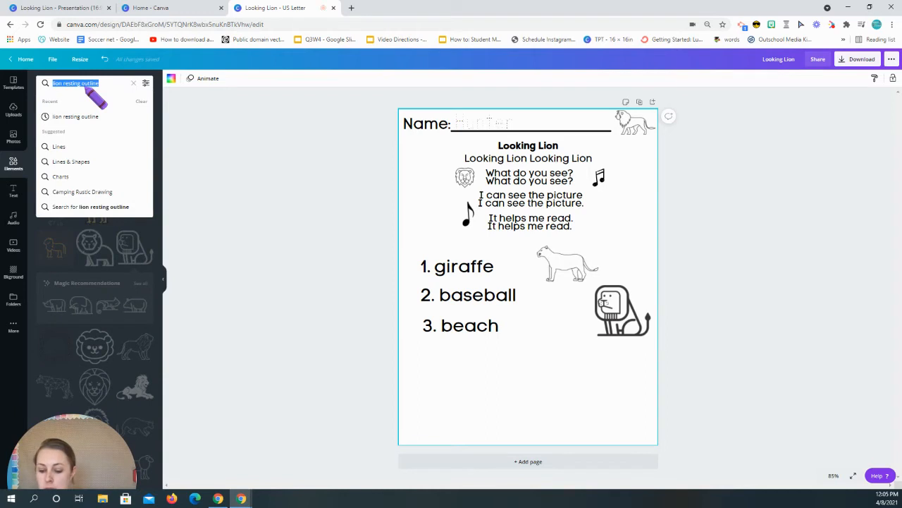
type("lion roar ou")
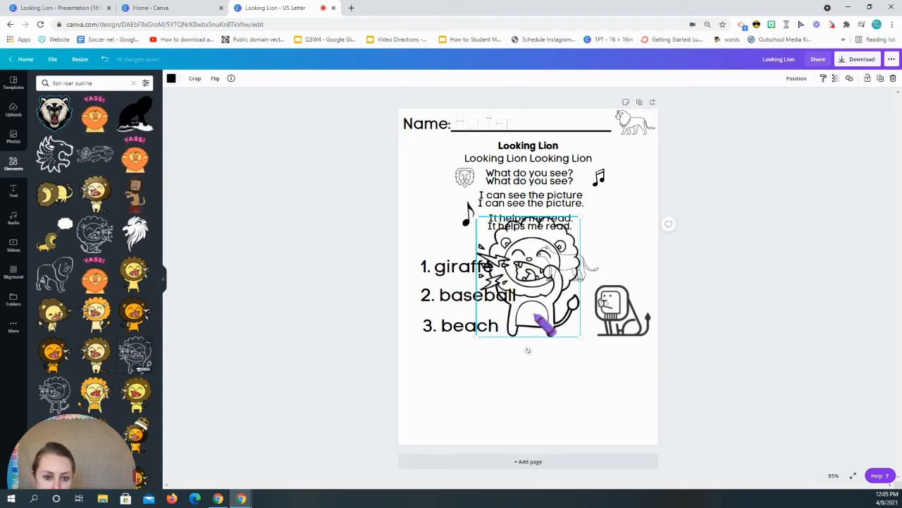
left_click_drag(529, 275, 589, 401)
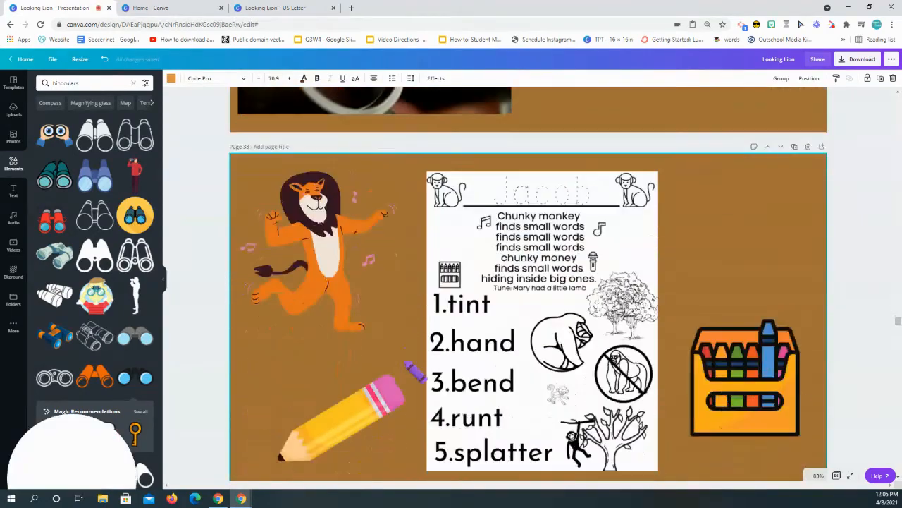
scroll("down", 3)
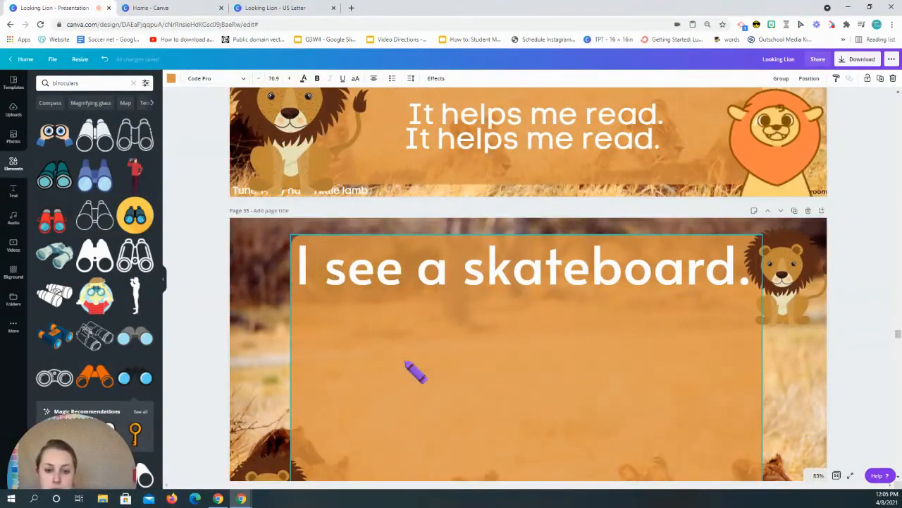
left_click(275, 8)
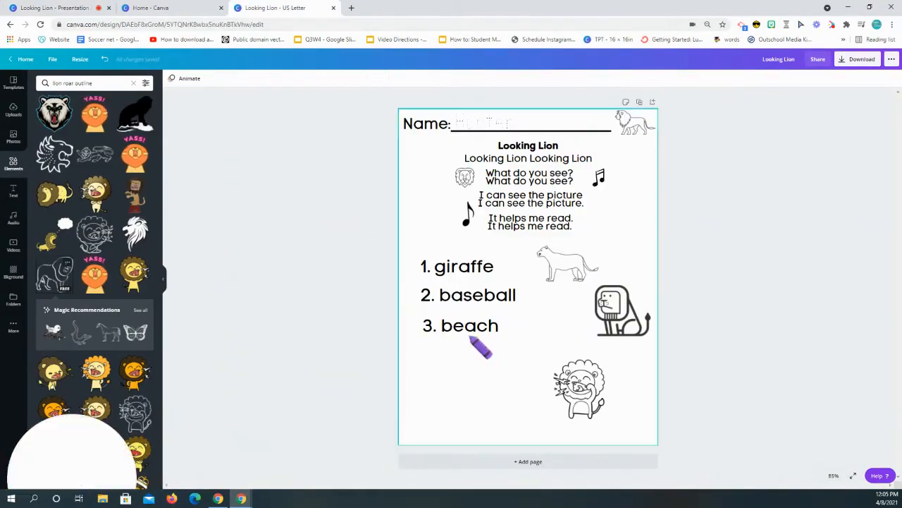
Duplicate the beach line and retype it as '4. skateboard'.
left_click(461, 325)
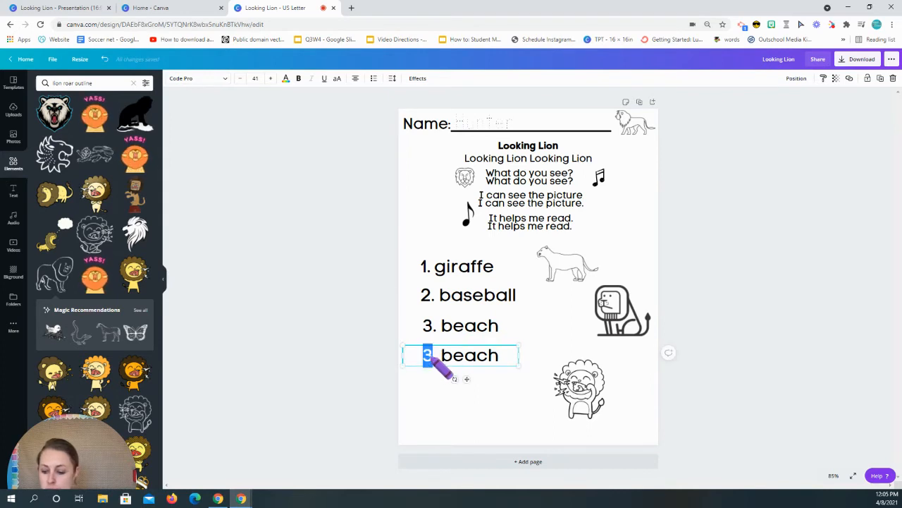
type("4. s")
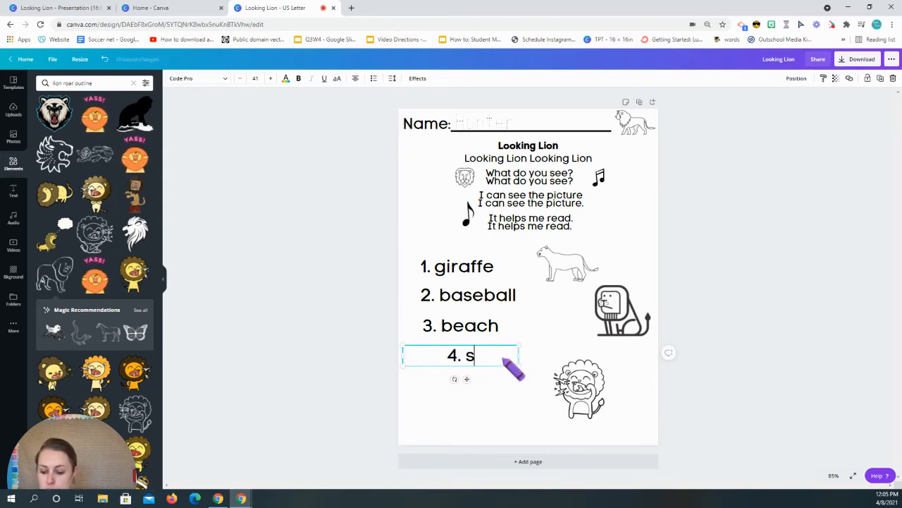
type("kateboard.")
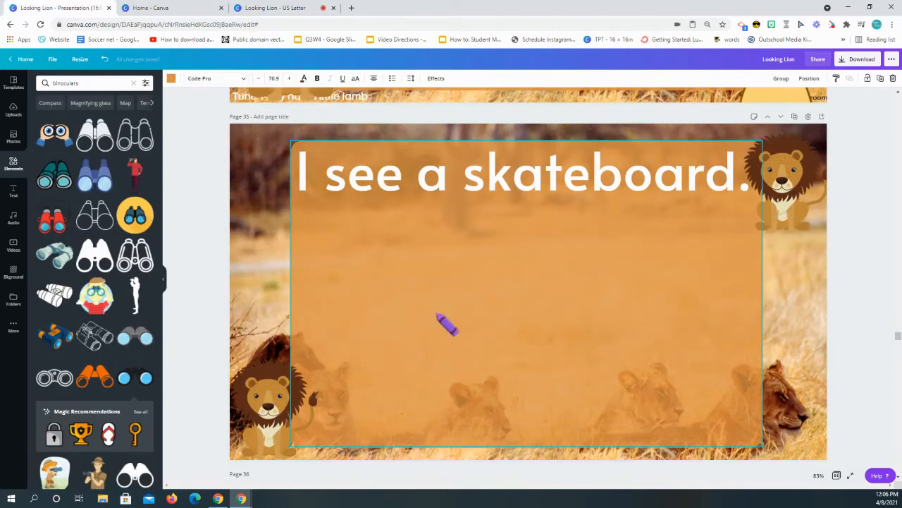
Scroll the presentation to the 50 miles per hour slide and return to the worksheet.
scroll("down", 3)
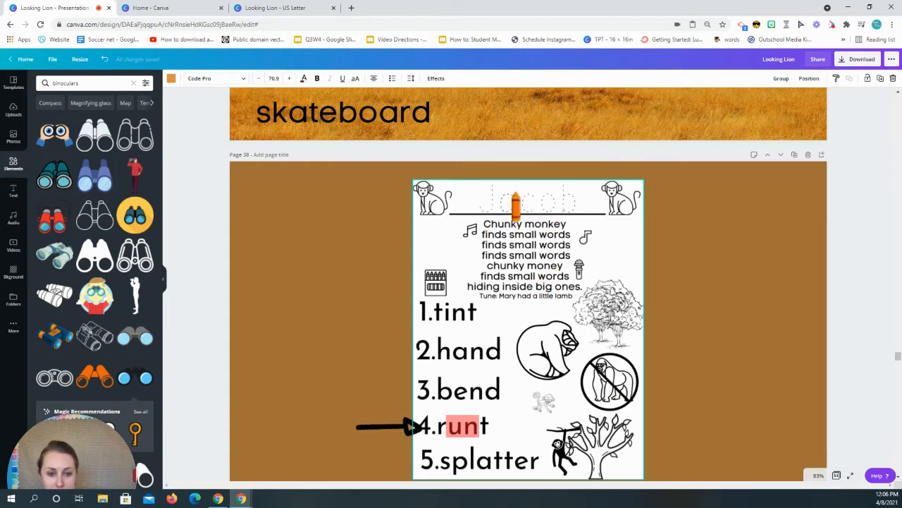
left_click(282, 7)
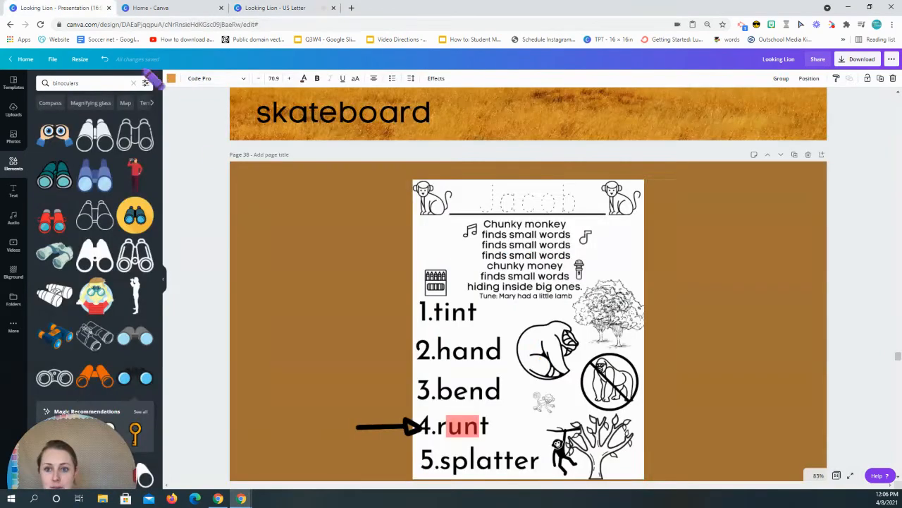
scroll("down", 3)
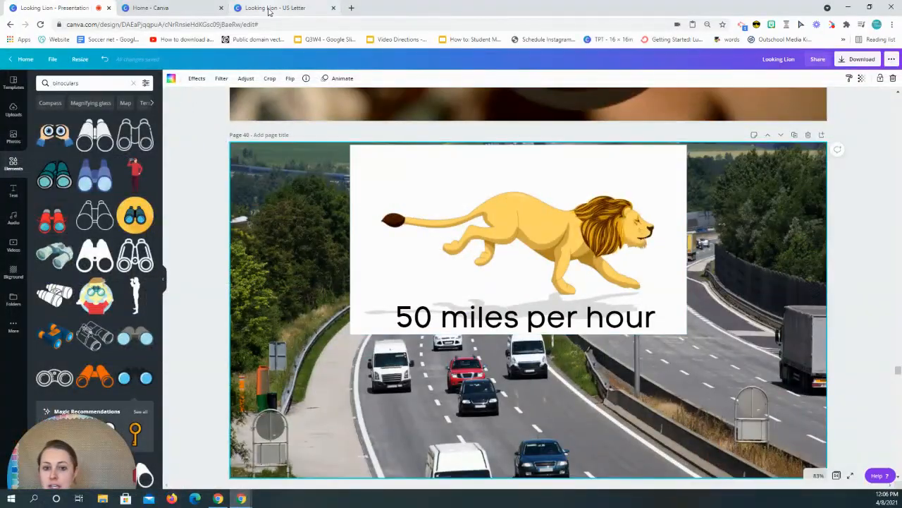
left_click(275, 8)
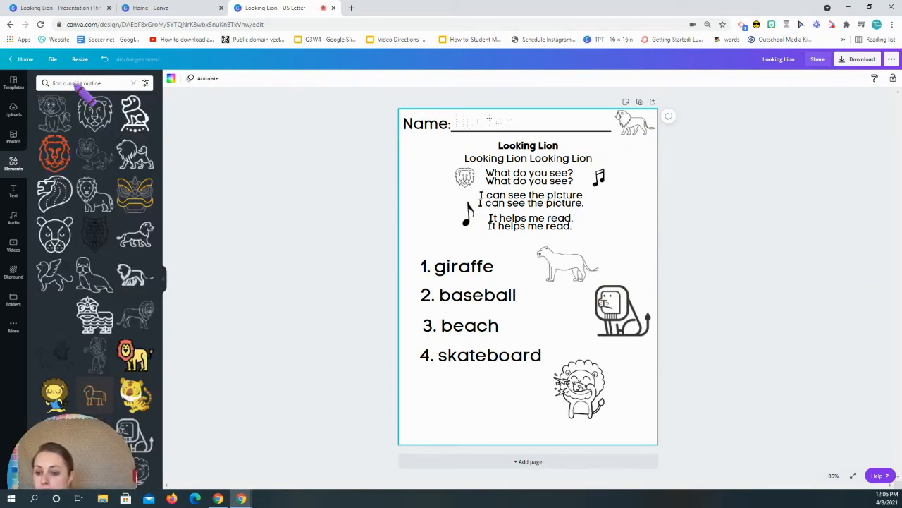
Place a walking lion outline at the page bottom and move the sitting and roaring lions higher.
scroll("down", 3)
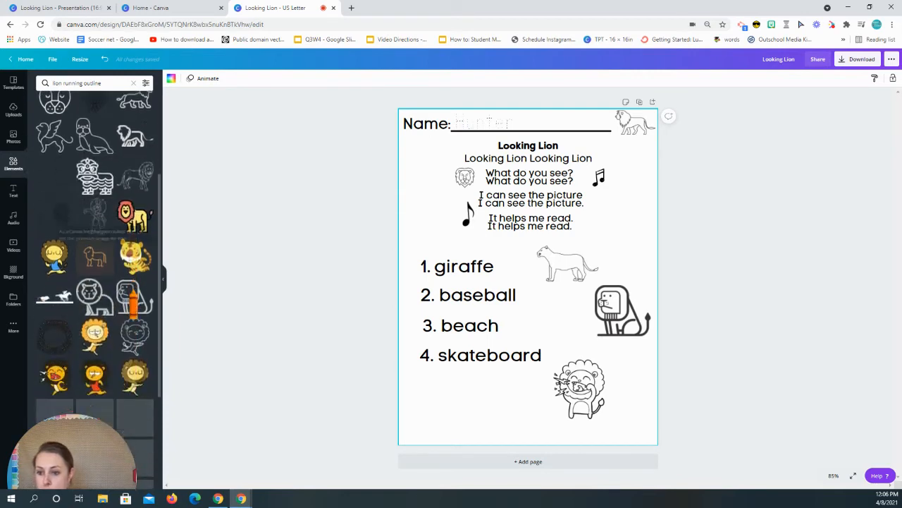
scroll("down", 3)
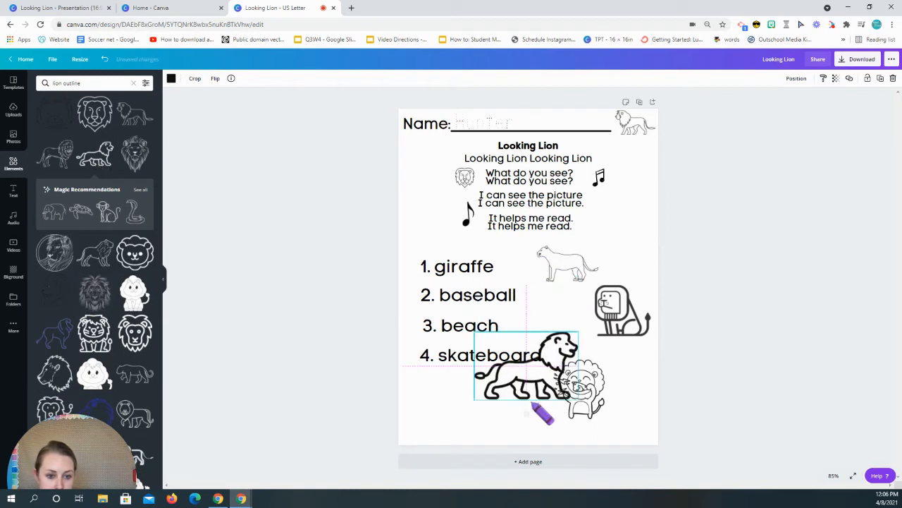
left_click_drag(526, 377, 480, 415)
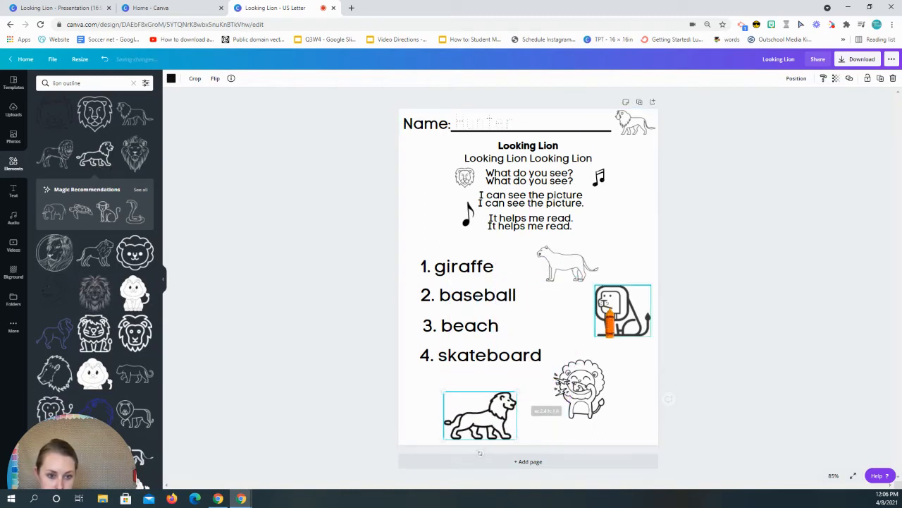
left_click_drag(622, 310, 610, 356)
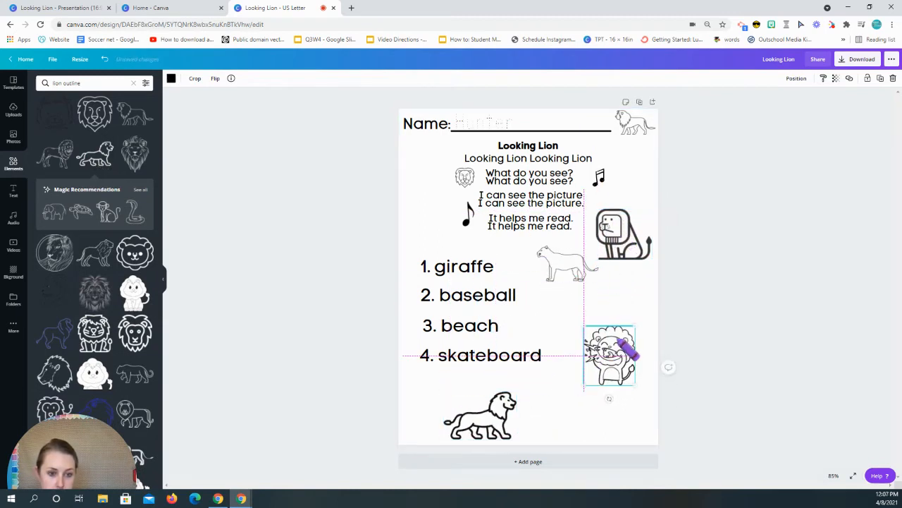
left_click_drag(610, 356, 605, 411)
type("lines")
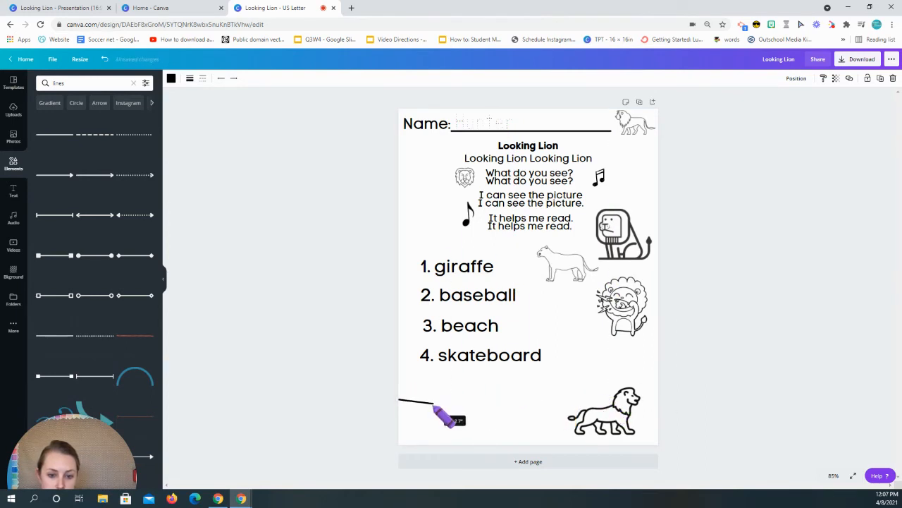
Drag a speed line behind the walking lion.
left_click_drag(434, 416, 557, 420)
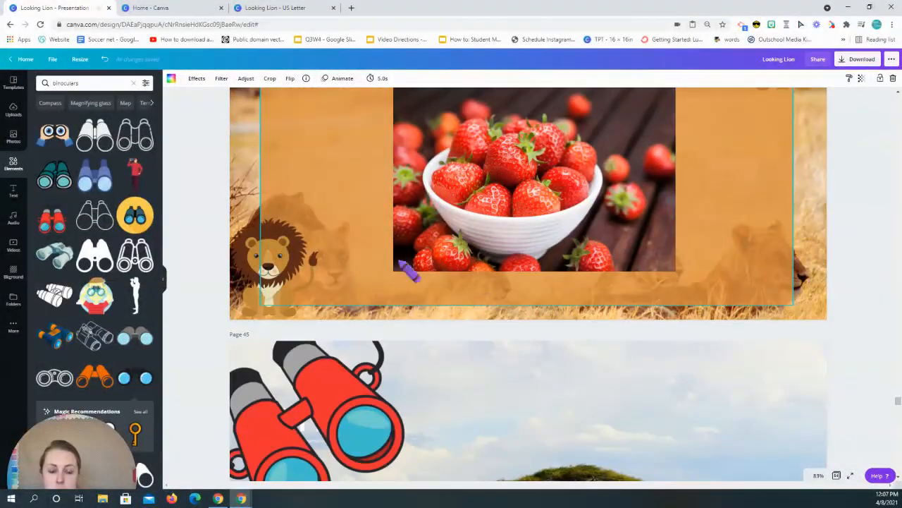
Change the copied skateboard line to '5. strawberries' on the worksheet.
left_click(282, 8)
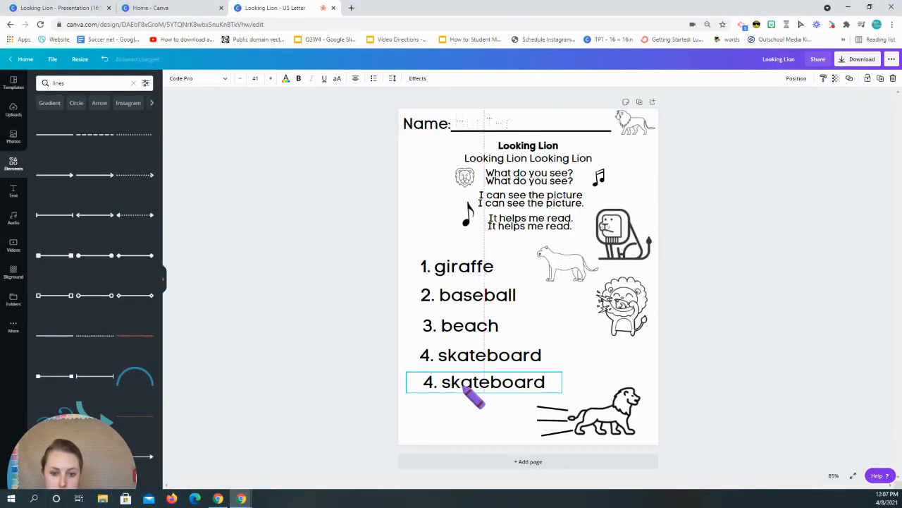
double_click(425, 381)
type("5")
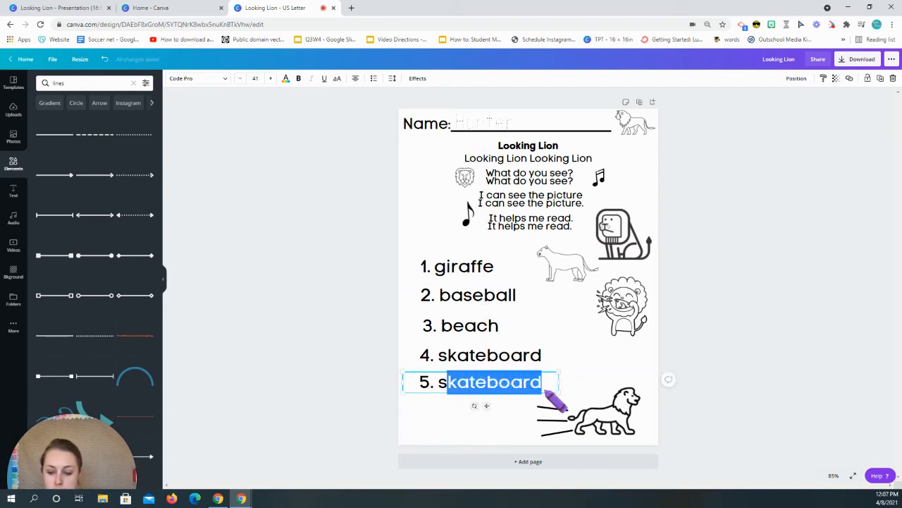
type("strawberri")
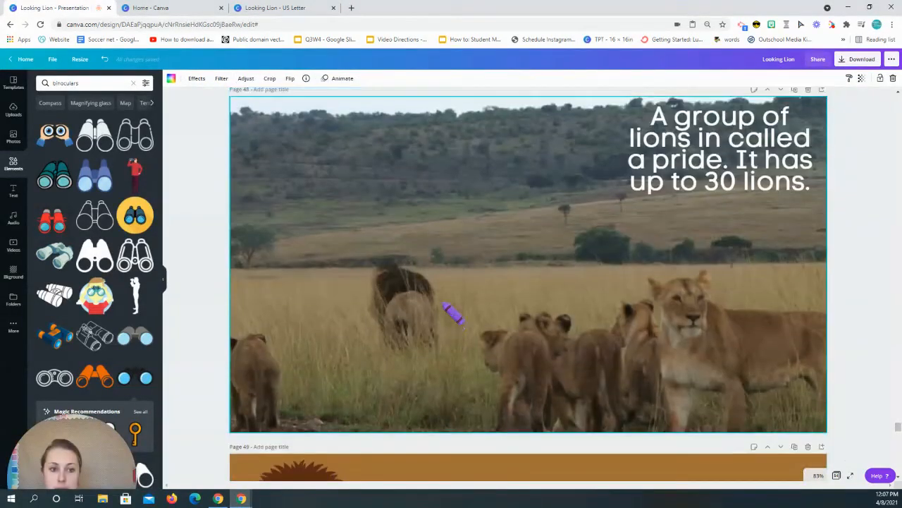
left_click(891, 59)
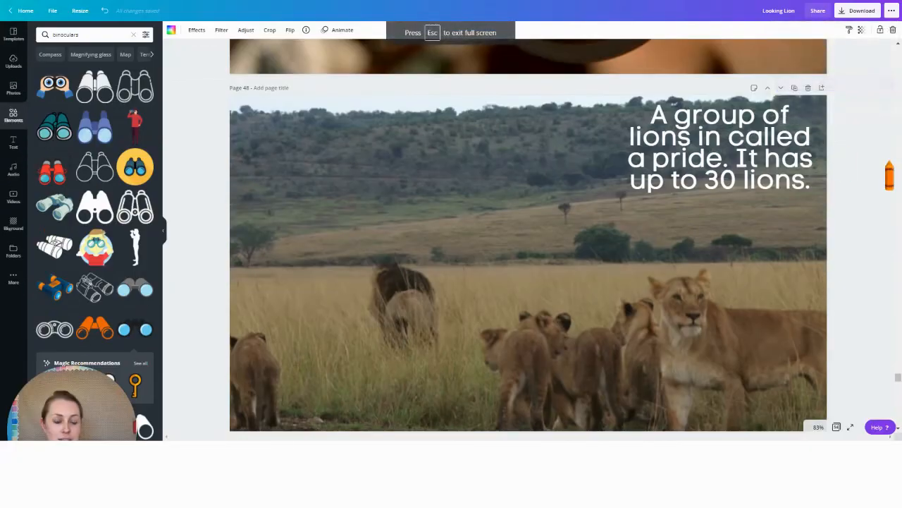
left_click(274, 8)
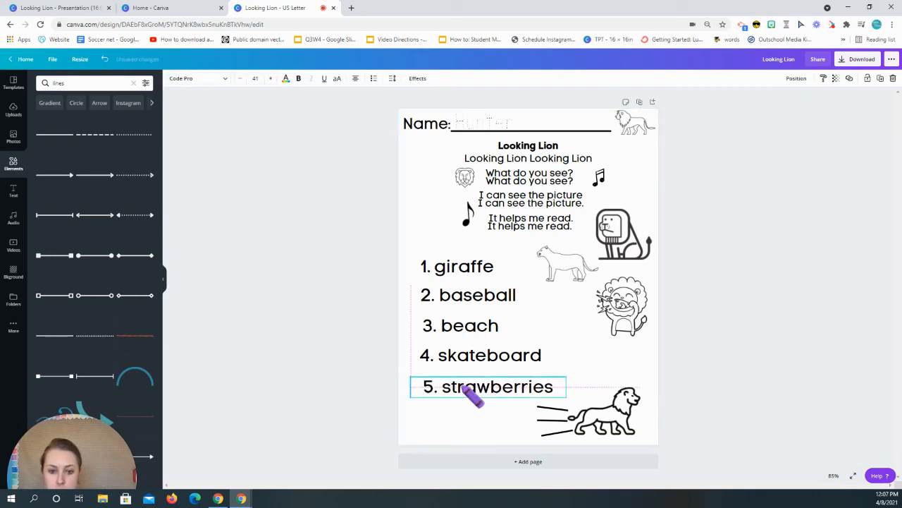
left_click(92, 84)
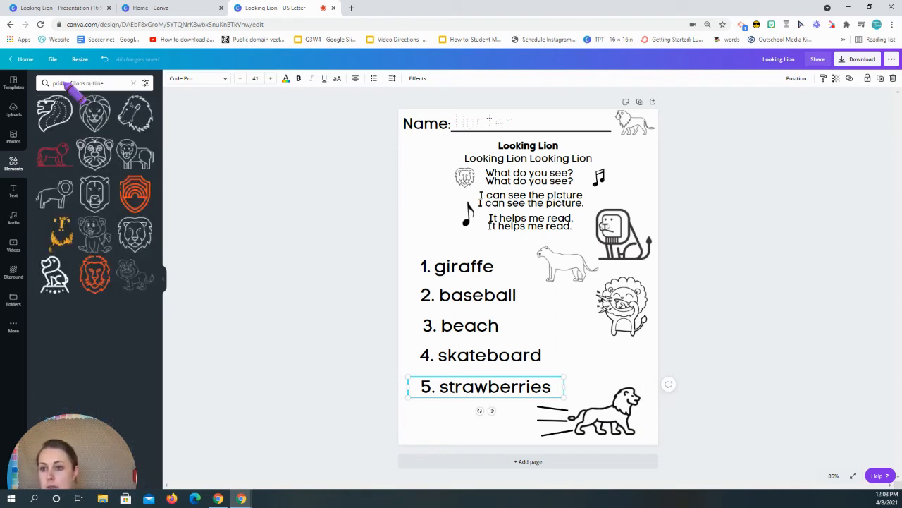
Shrink a lion outline into the gap beside the word baseball.
scroll("down", 3)
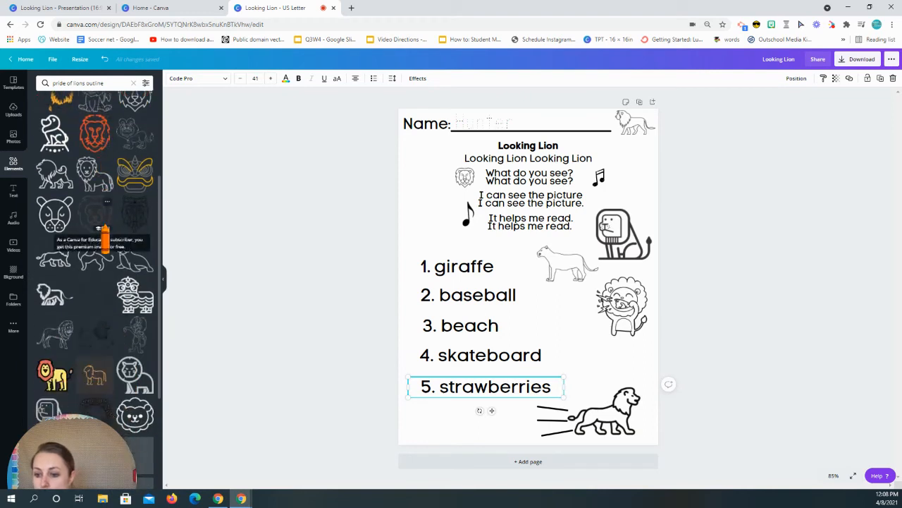
scroll("up", 3)
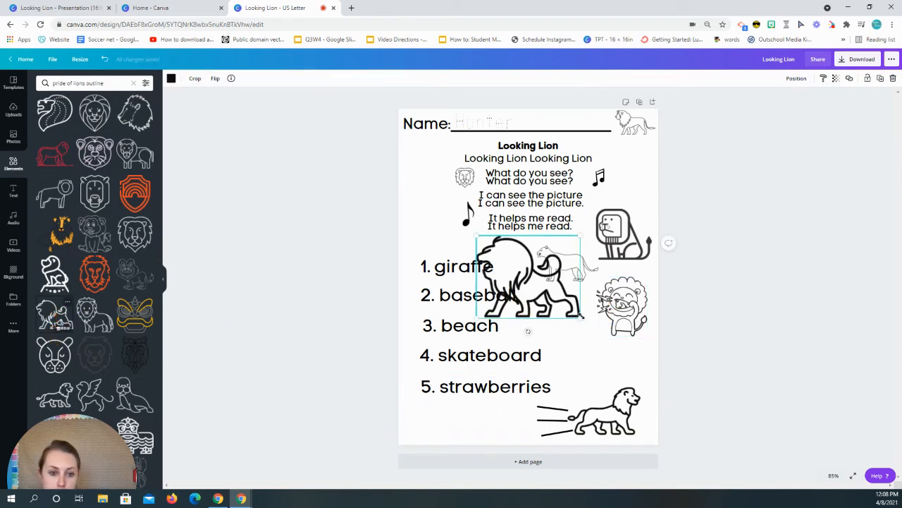
left_click_drag(528, 275, 574, 341)
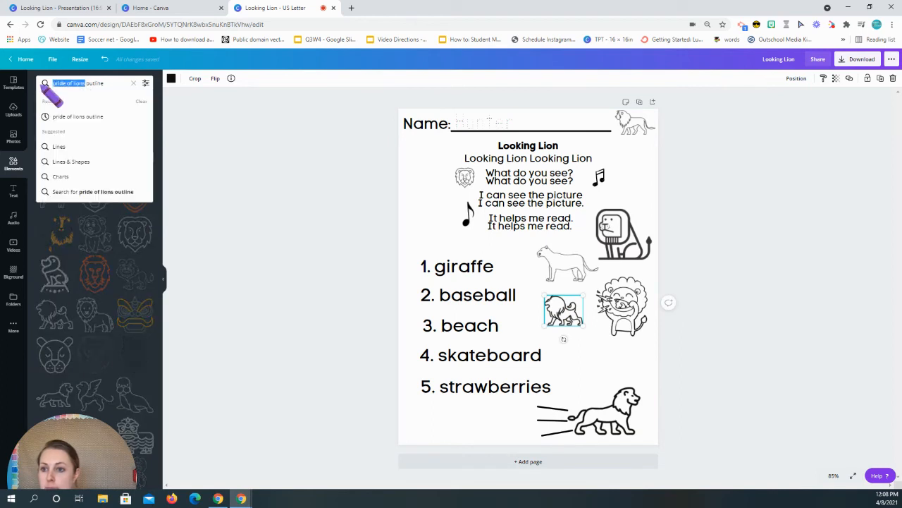
Search Elements for 'lion outline' and place another lion beside the numbered word list.
type("outline")
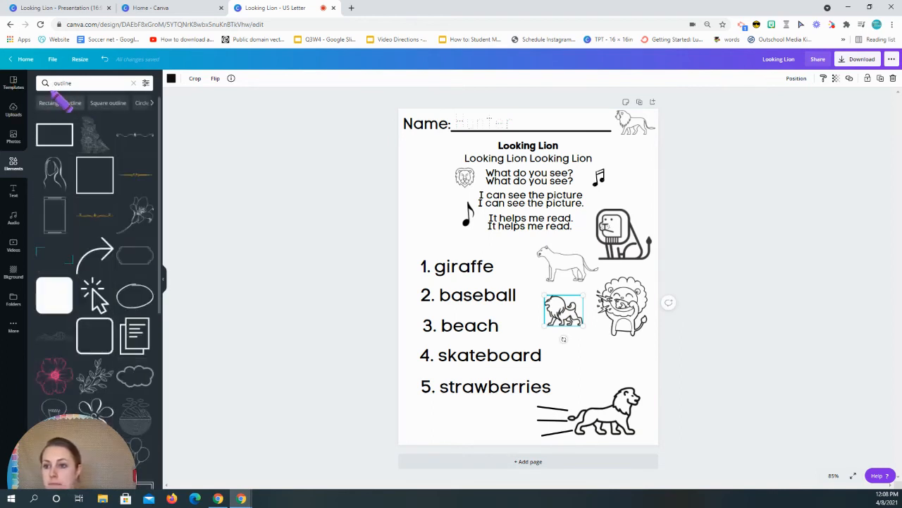
type("lion outline")
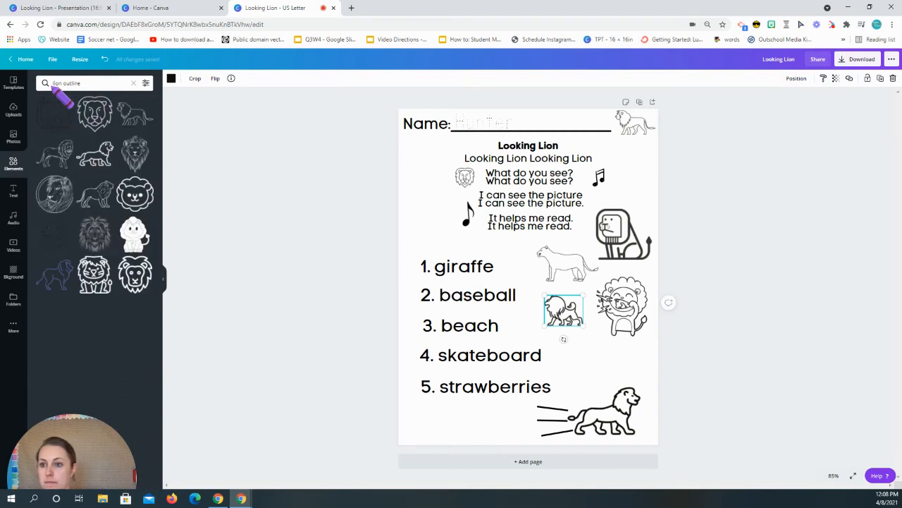
scroll("down", 3)
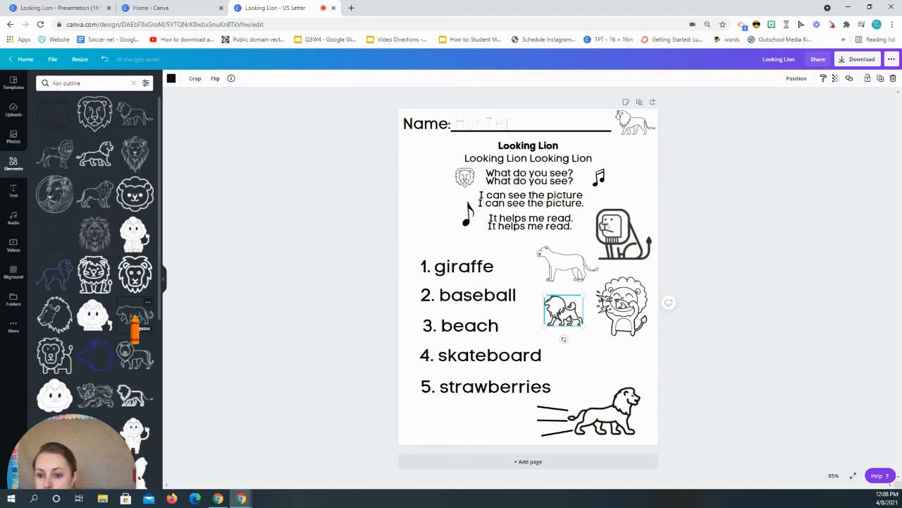
left_click_drag(564, 310, 493, 264)
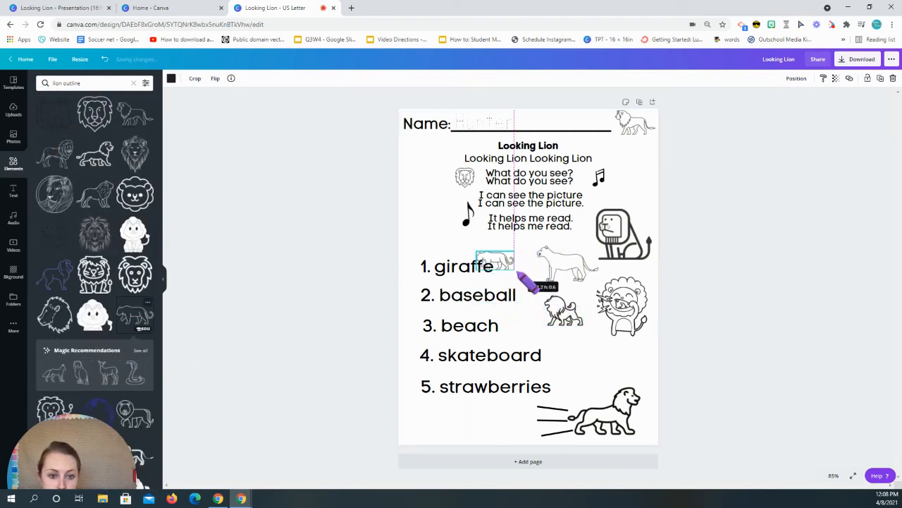
left_click_drag(494, 265, 550, 331)
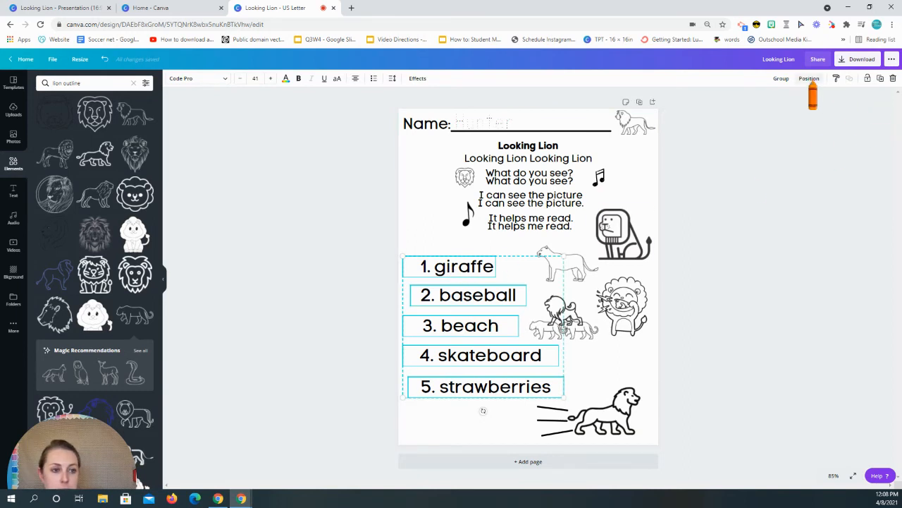
Line up the beach, baseball and giraffe word lines on a shared left edge.
left_click(809, 79)
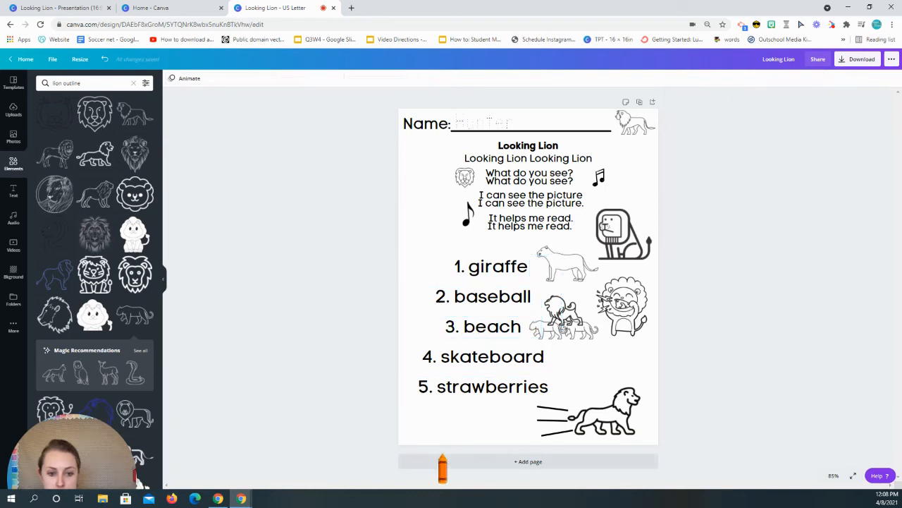
left_click(478, 356)
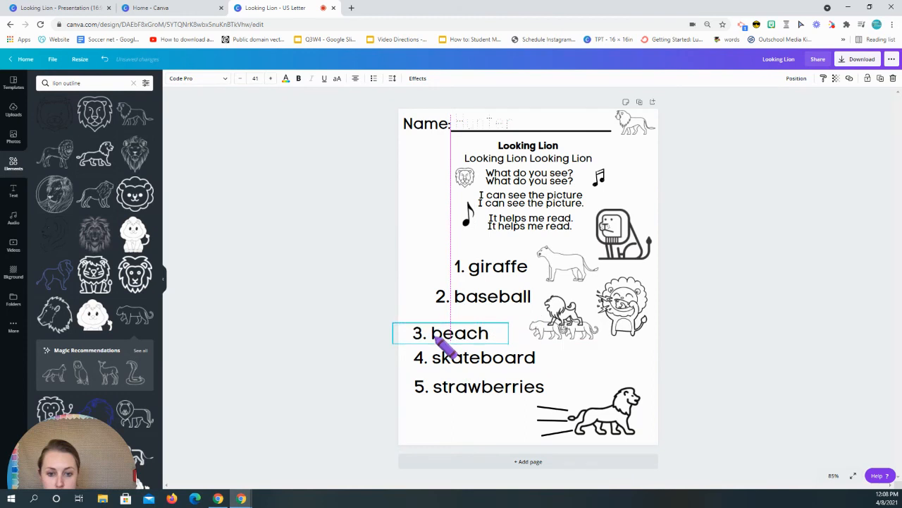
left_click(462, 299)
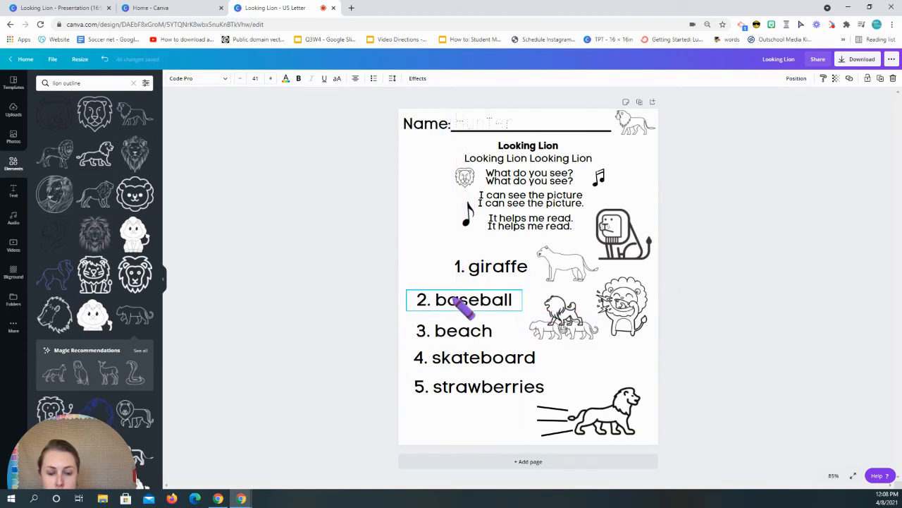
left_click(451, 270)
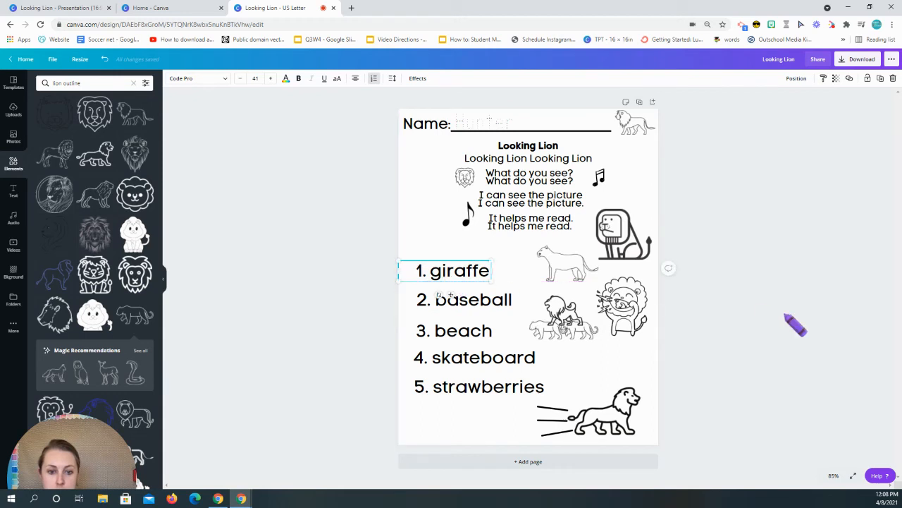
Move the laughing lion down the right side and the seated lion level with giraffe.
left_click(621, 305)
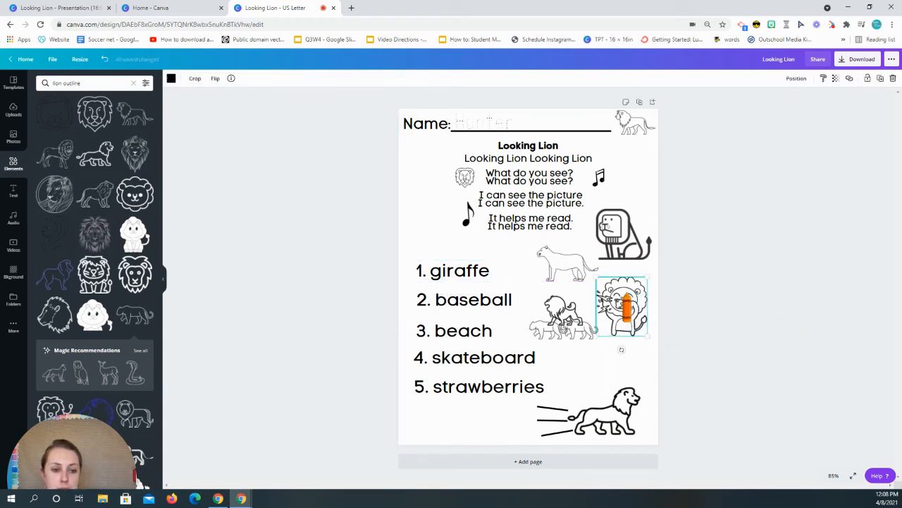
left_click_drag(623, 305, 631, 260)
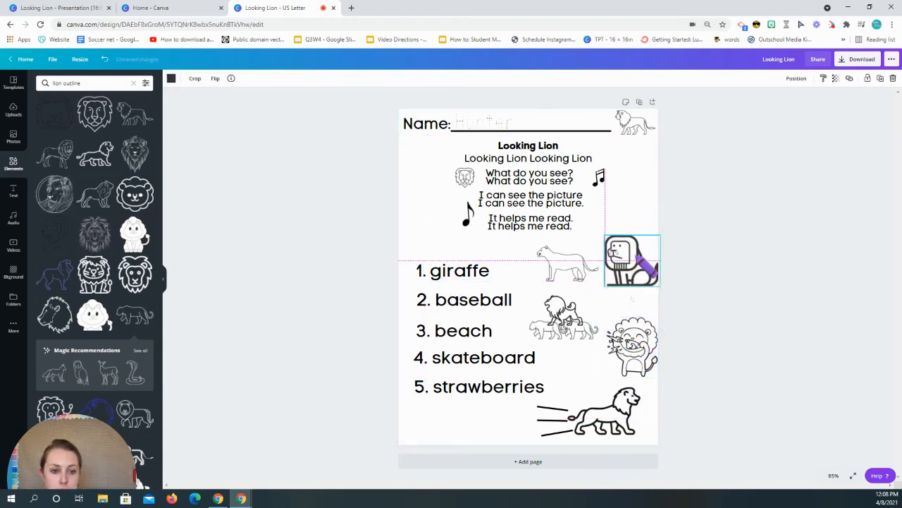
left_click_drag(632, 260, 628, 281)
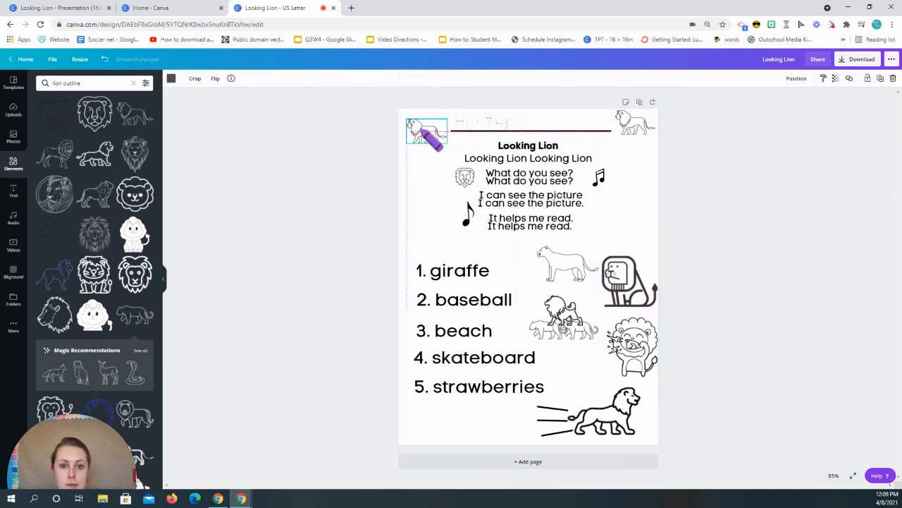
Place a lion outline over the top-left Name label and search Elements for 'crayonoutline'.
left_click(484, 122)
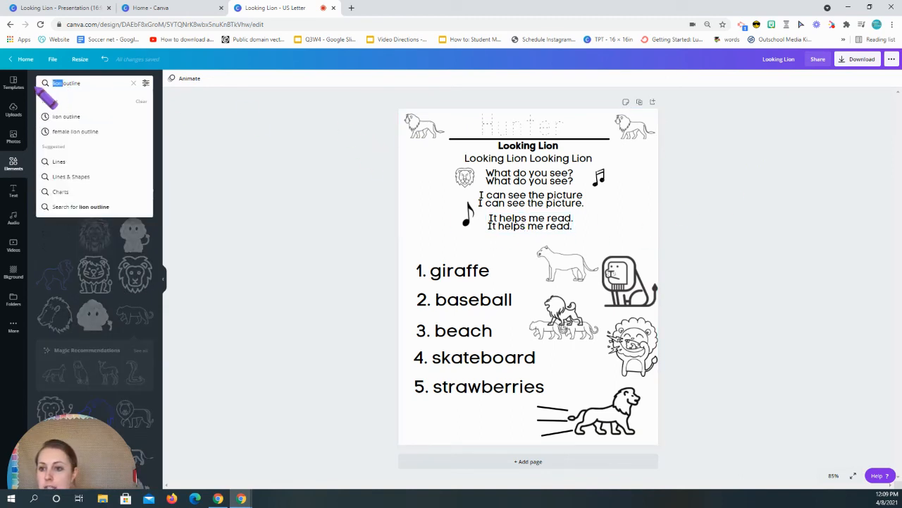
type("crayonoutline")
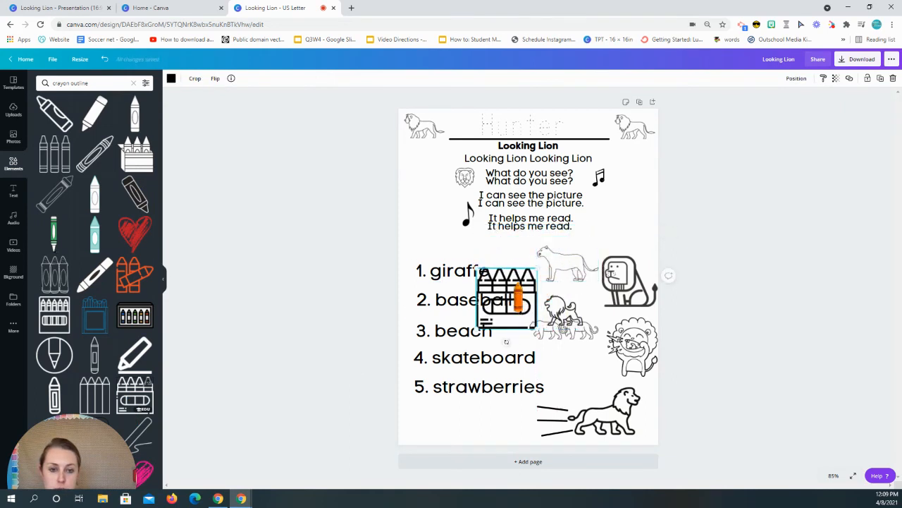
Put the crayon box outline left of the song lyrics and even out the numbered words.
left_click_drag(506, 300, 418, 232)
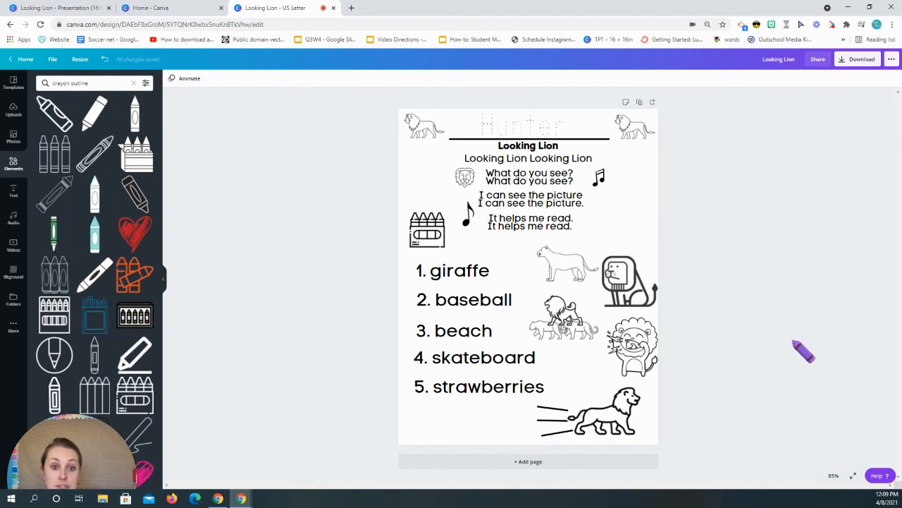
left_click(473, 299)
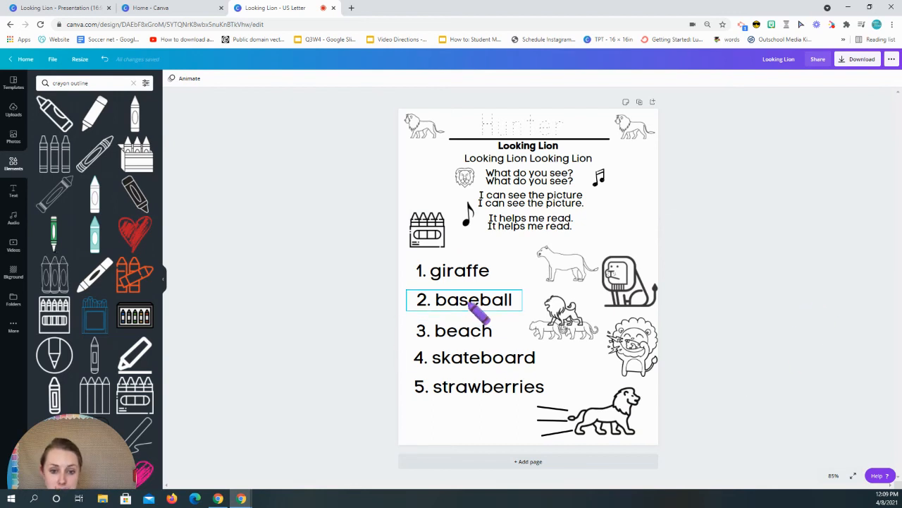
left_click(458, 275)
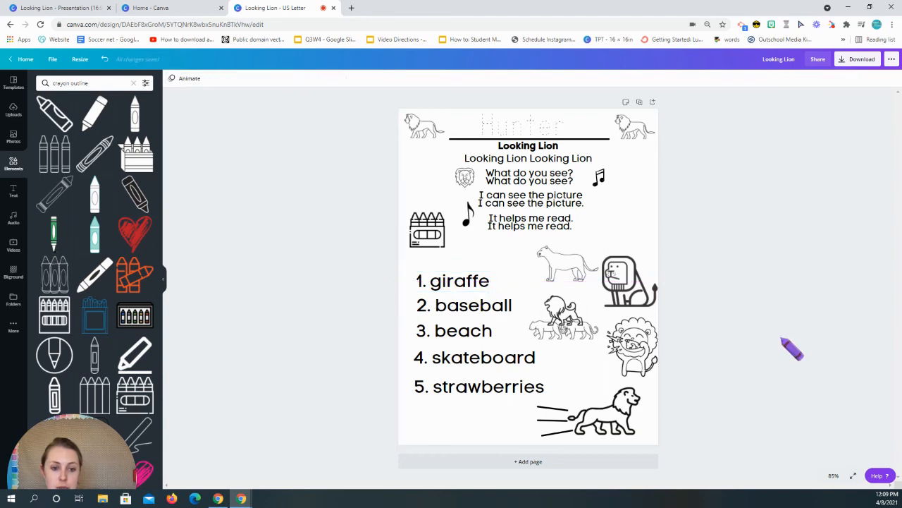
mouse_move(673, 433)
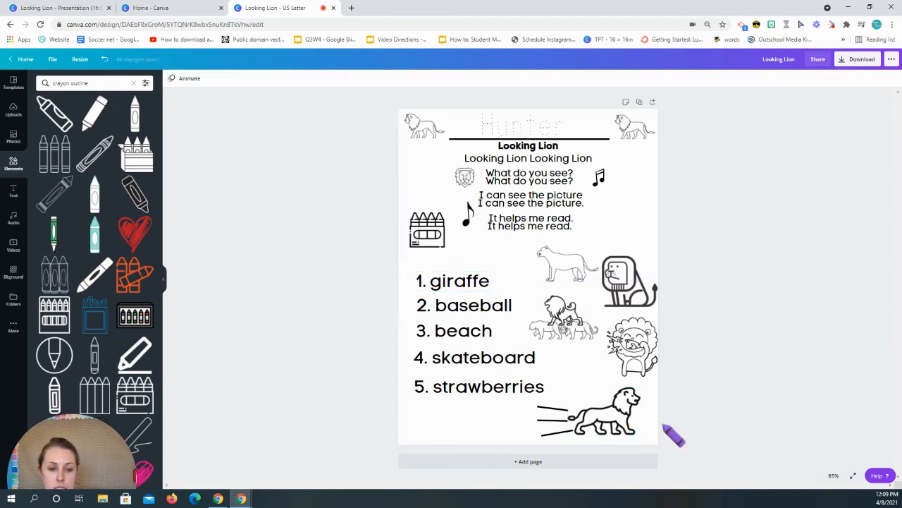
Shrink the seated lion drawing slightly and shift the running lion drawing.
left_click(629, 271)
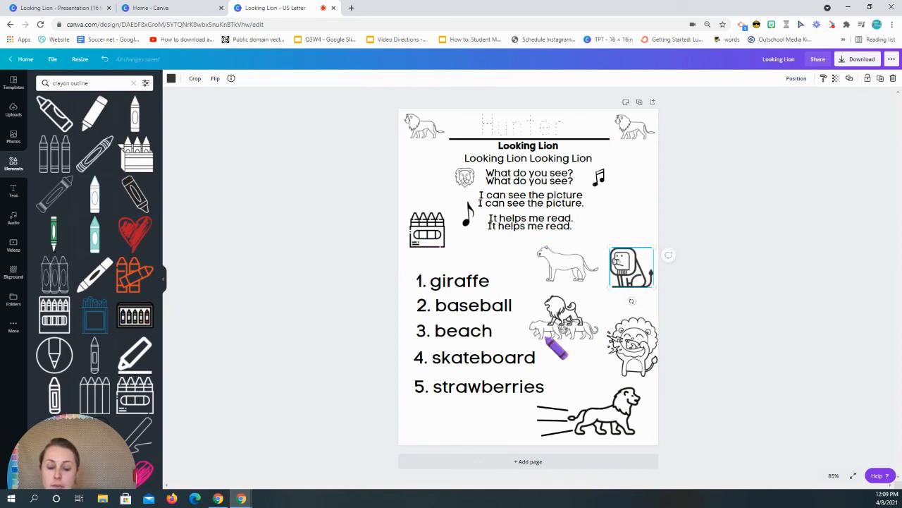
left_click(463, 305)
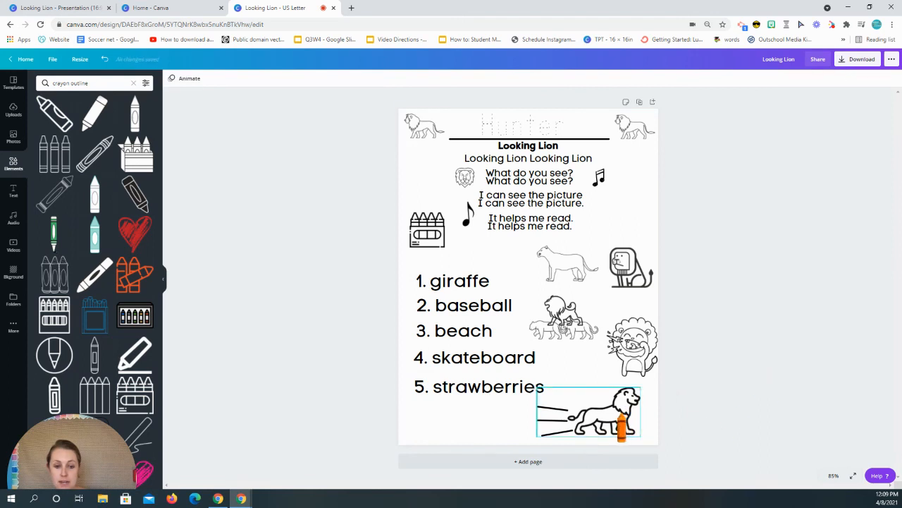
left_click(588, 413)
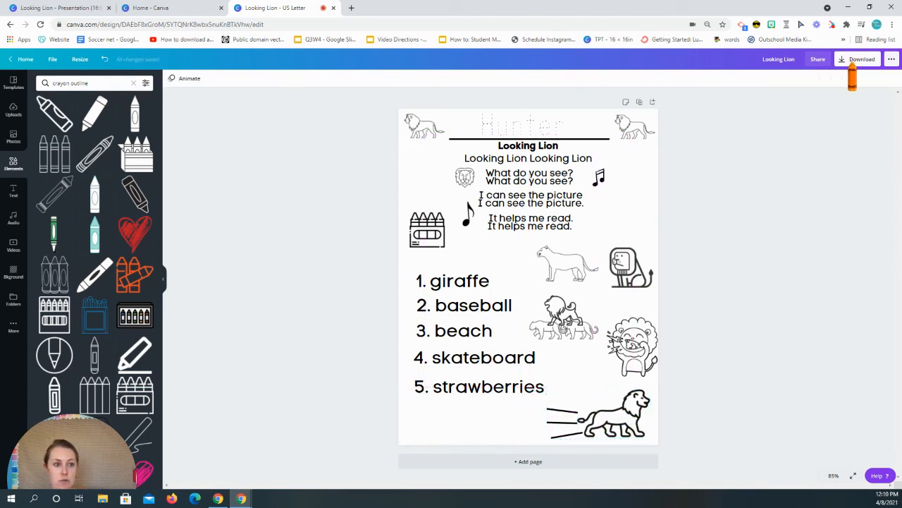
Download the worksheet as a PDF Print file and open Looking Lion.pdf.
left_click(862, 59)
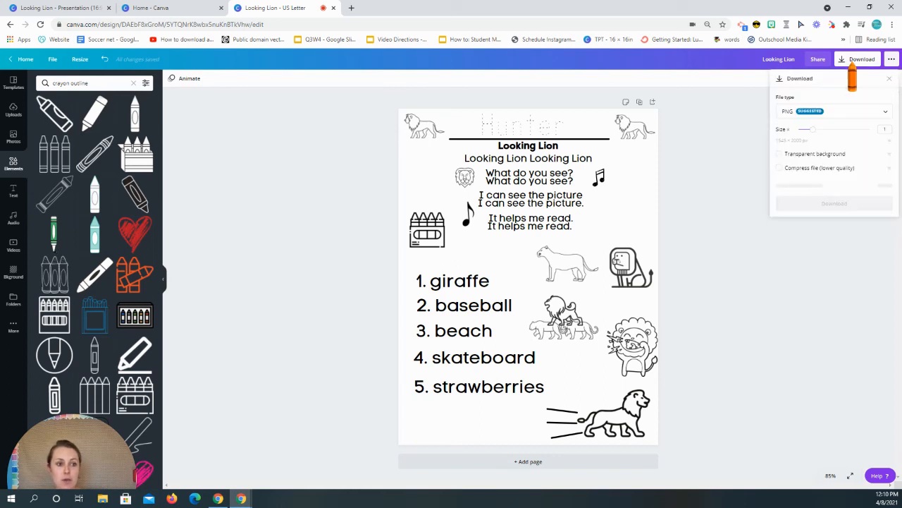
left_click(832, 111)
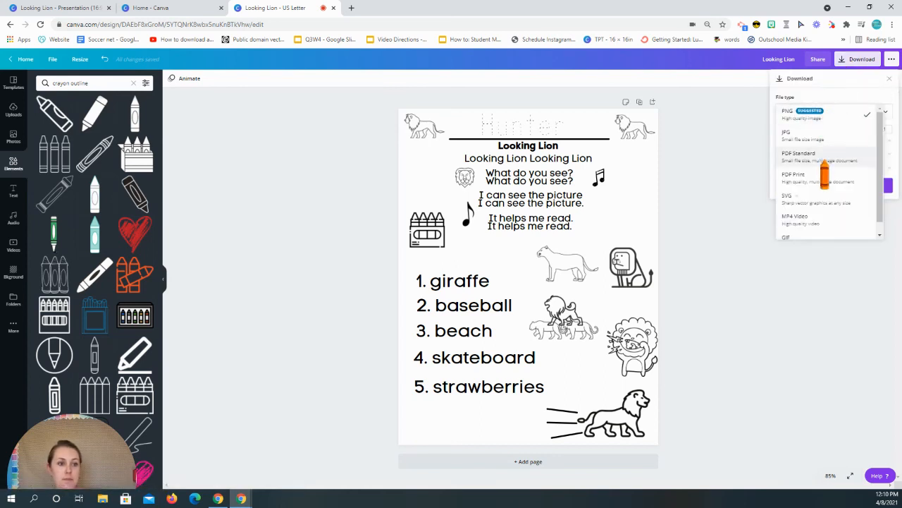
mouse_move(824, 182)
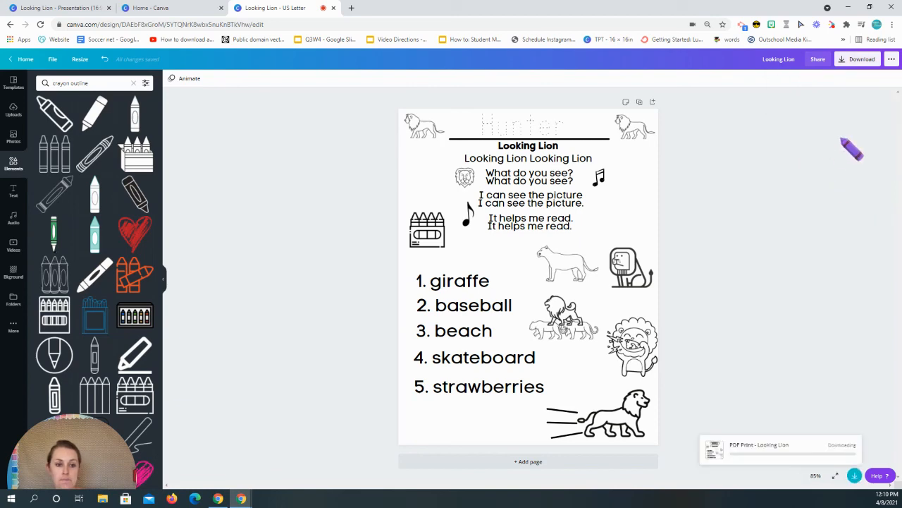
mouse_move(830, 167)
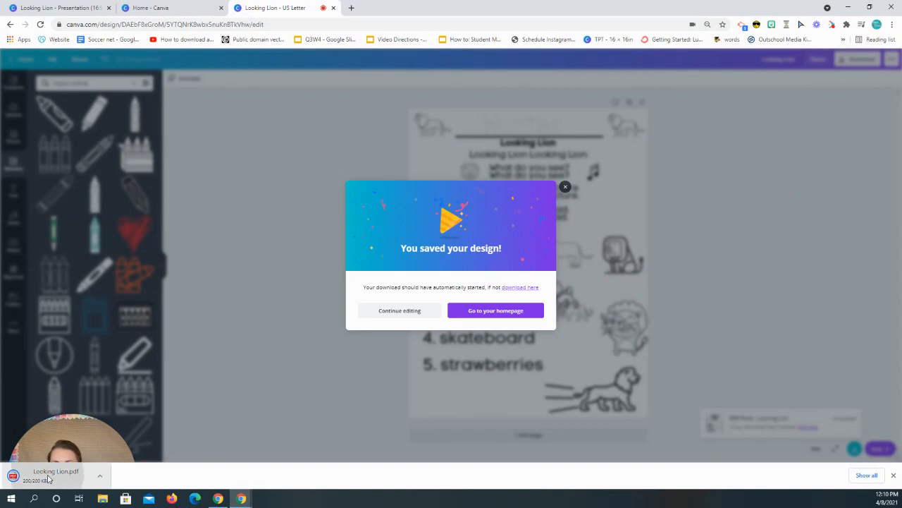
left_click(55, 471)
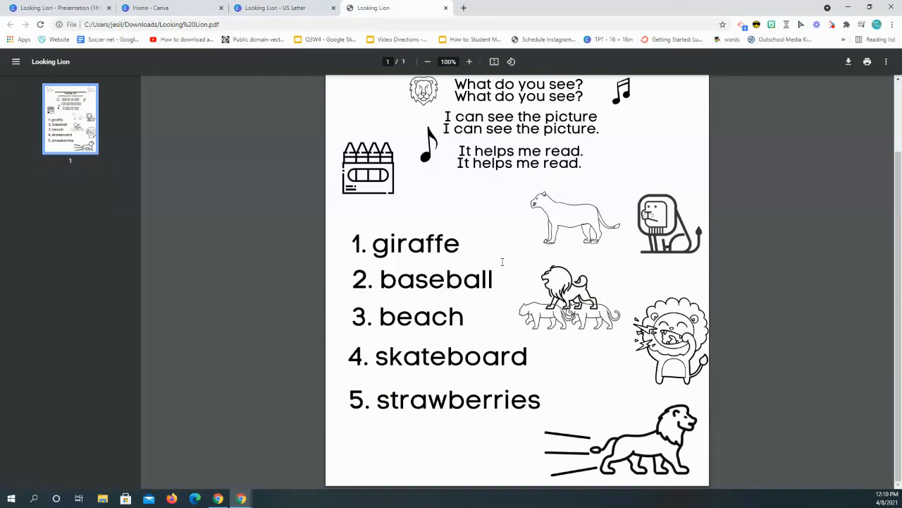
Scroll the Looking Lion PDF back to the top to check the worksheet.
scroll("up", 3)
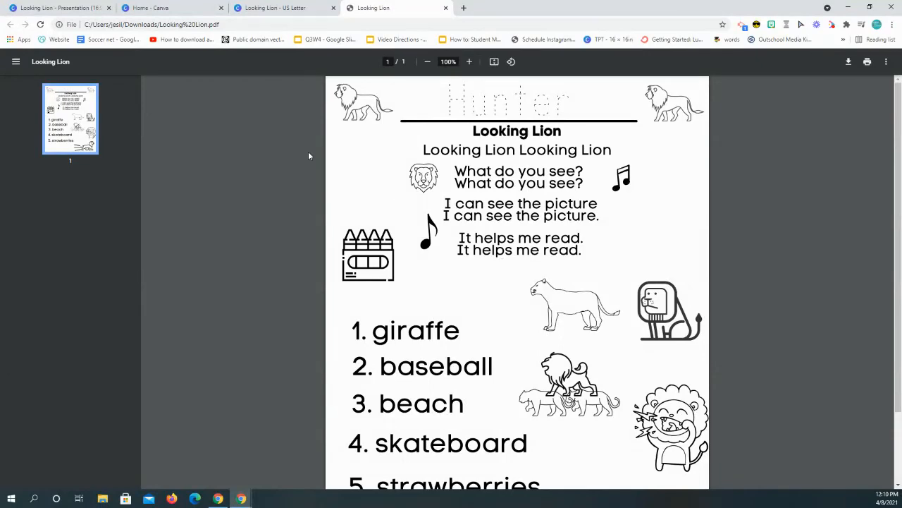